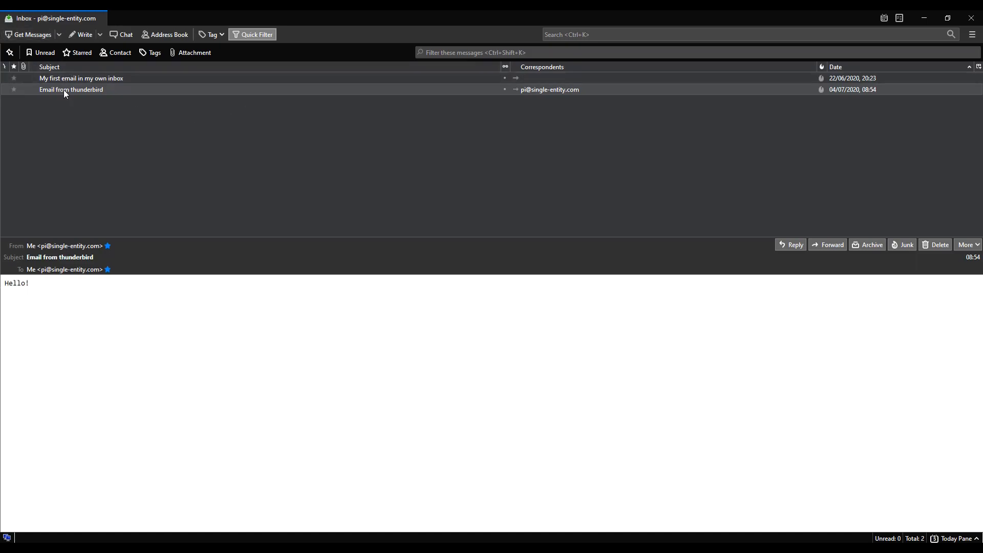
After previewing 'My first email', show the raw source of the 'Email from thunderbird' message via More > View Source
click(81, 78)
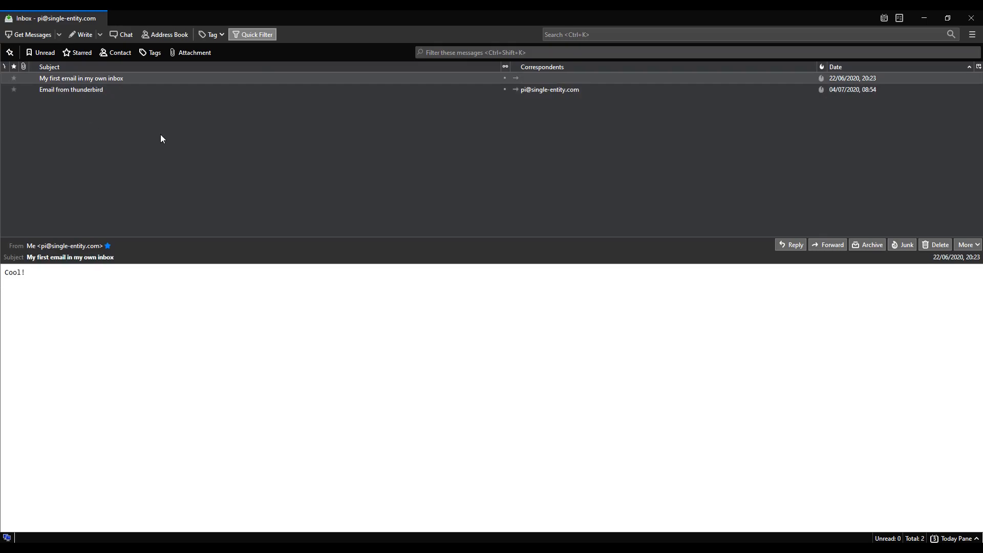
mouse_move(156, 151)
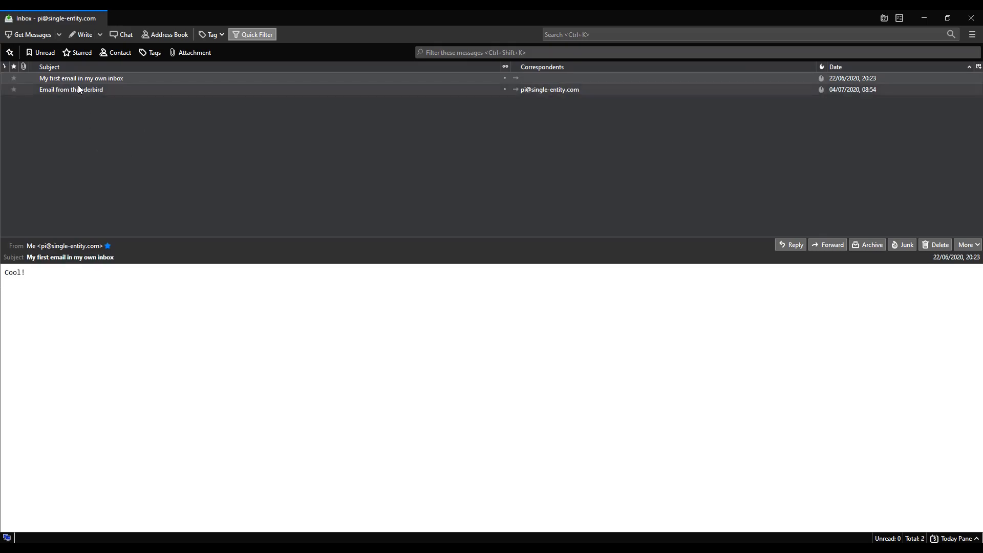
click(70, 89)
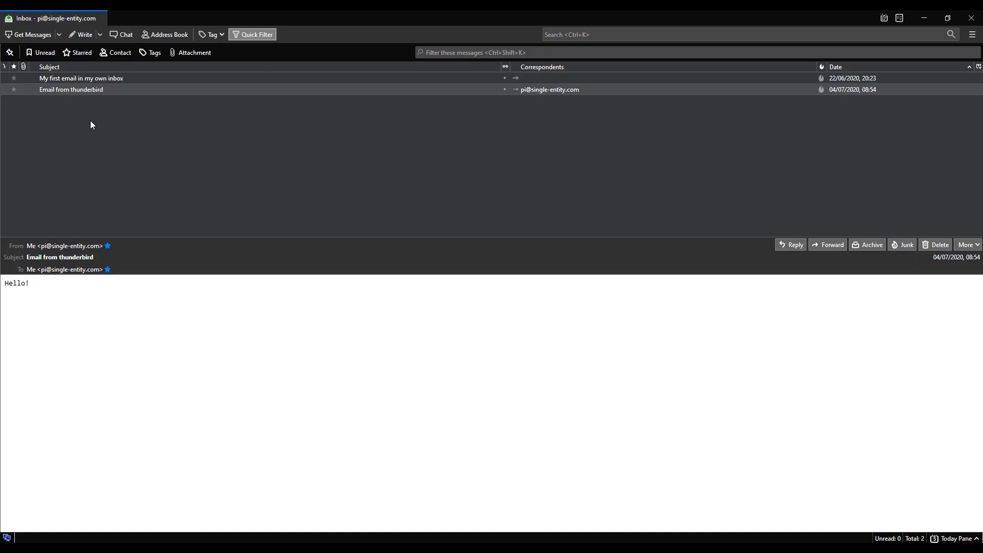
mouse_move(947, 225)
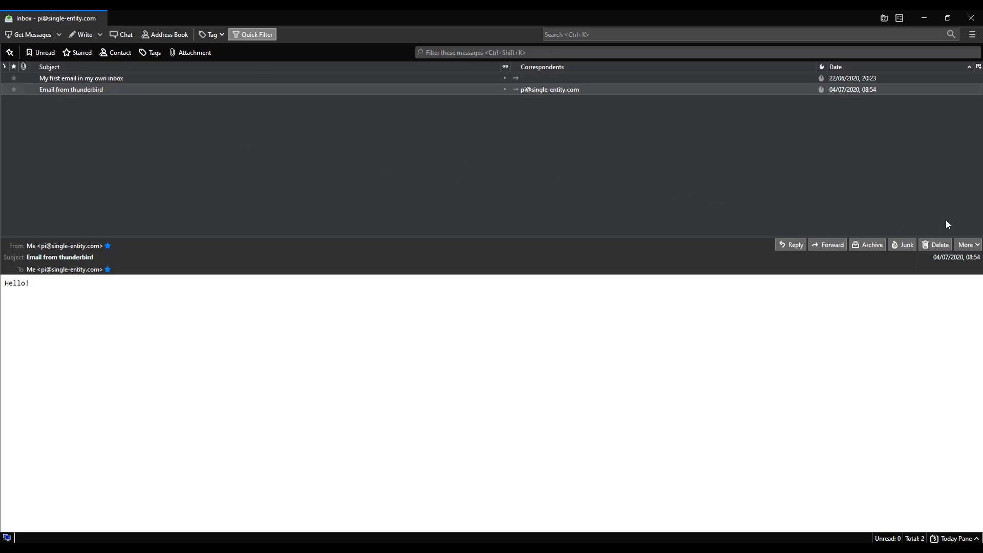
mouse_move(46, 97)
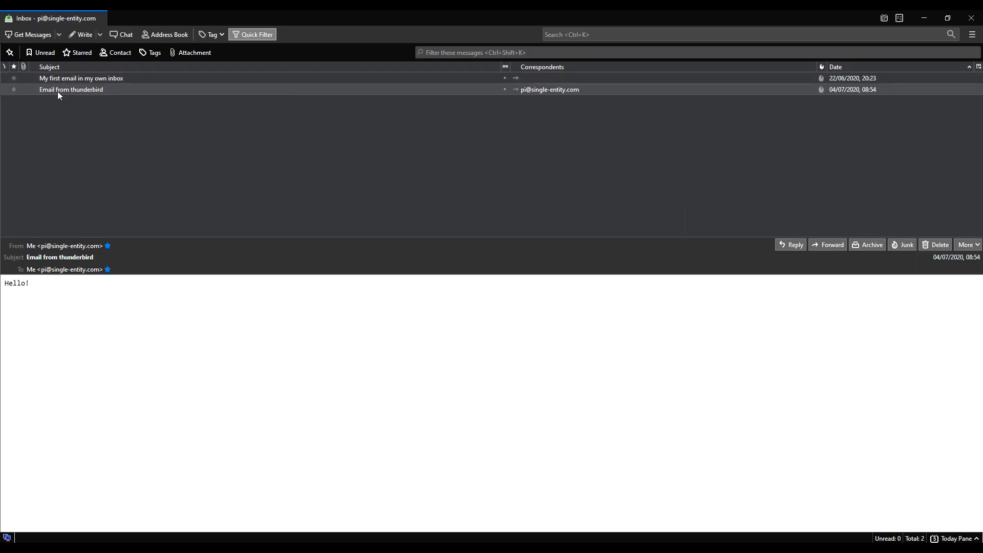
mouse_move(110, 101)
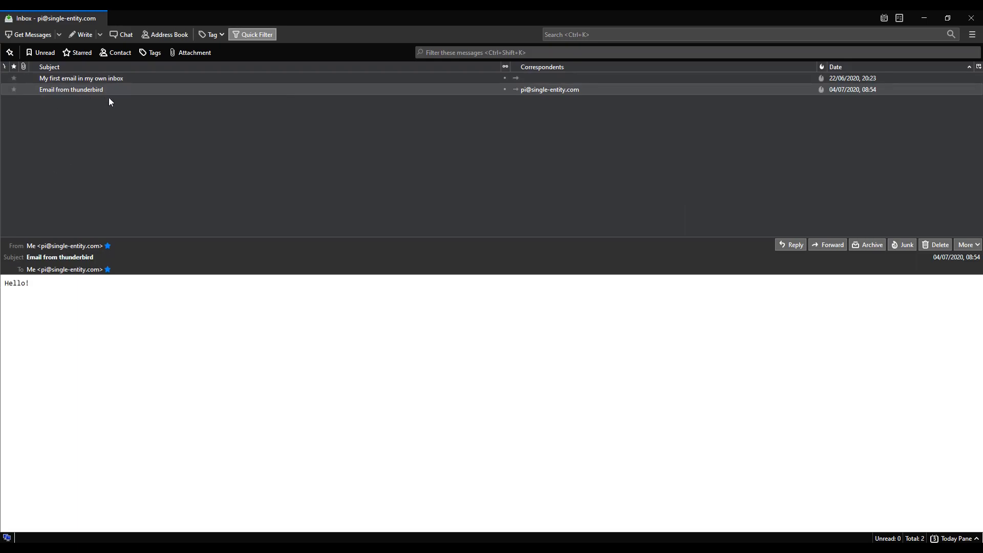
mouse_move(85, 97)
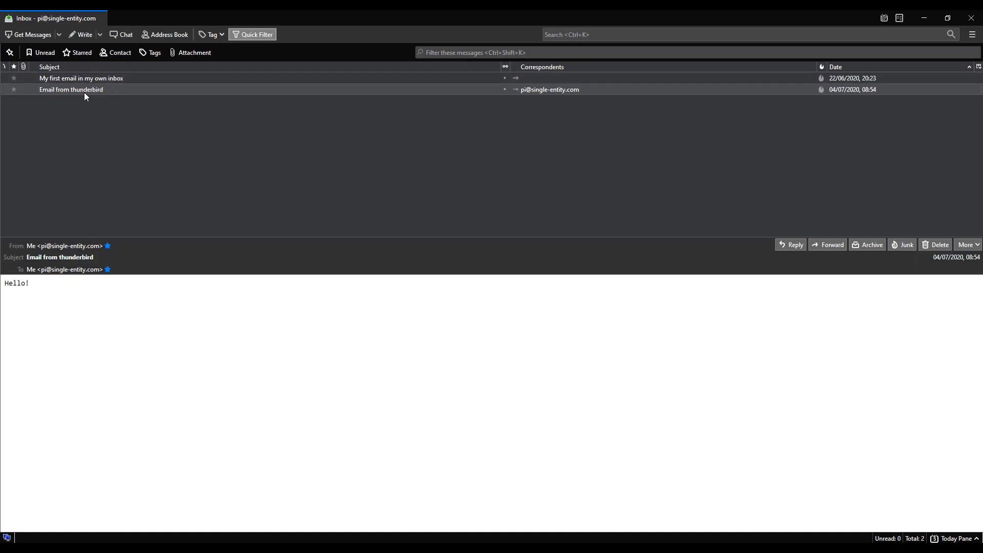
mouse_move(37, 94)
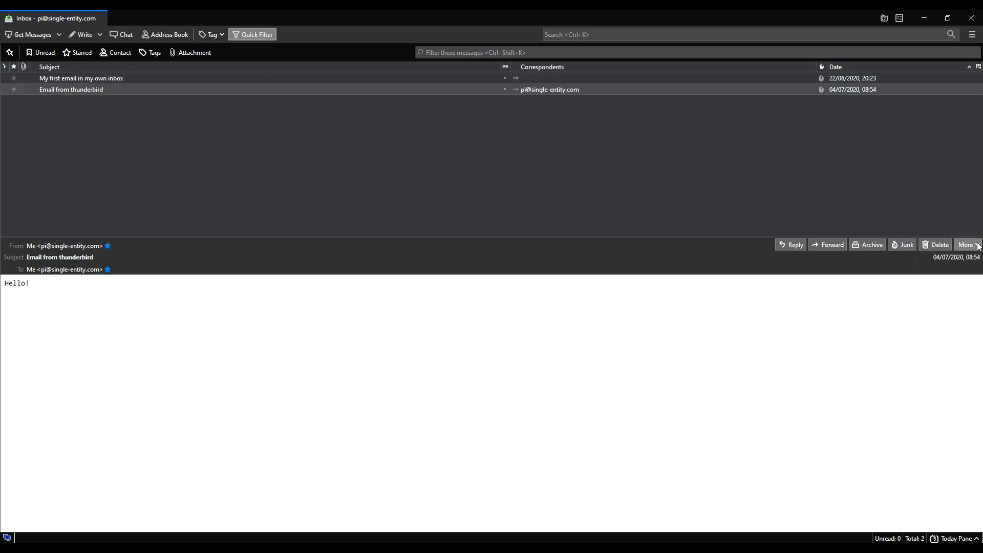
click(967, 245)
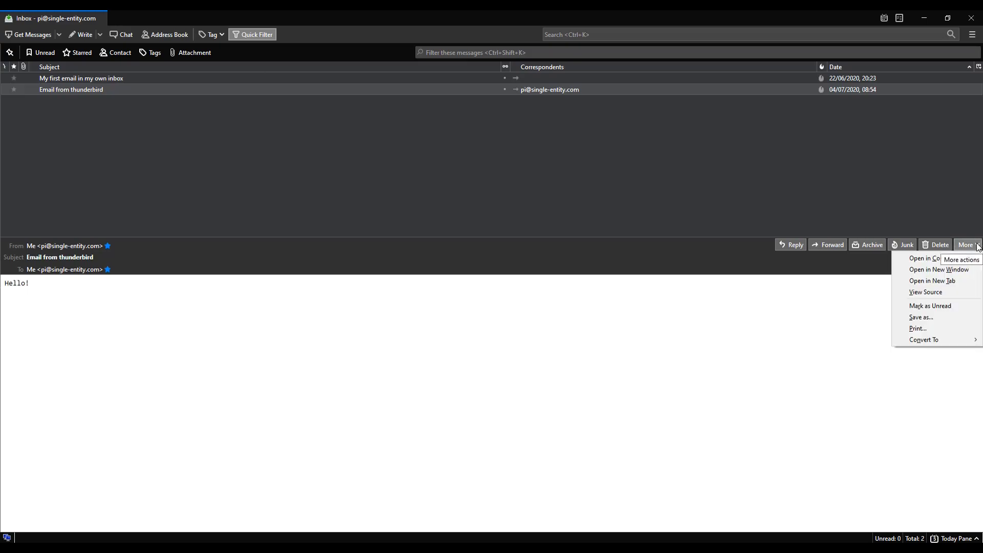
mouse_move(926, 292)
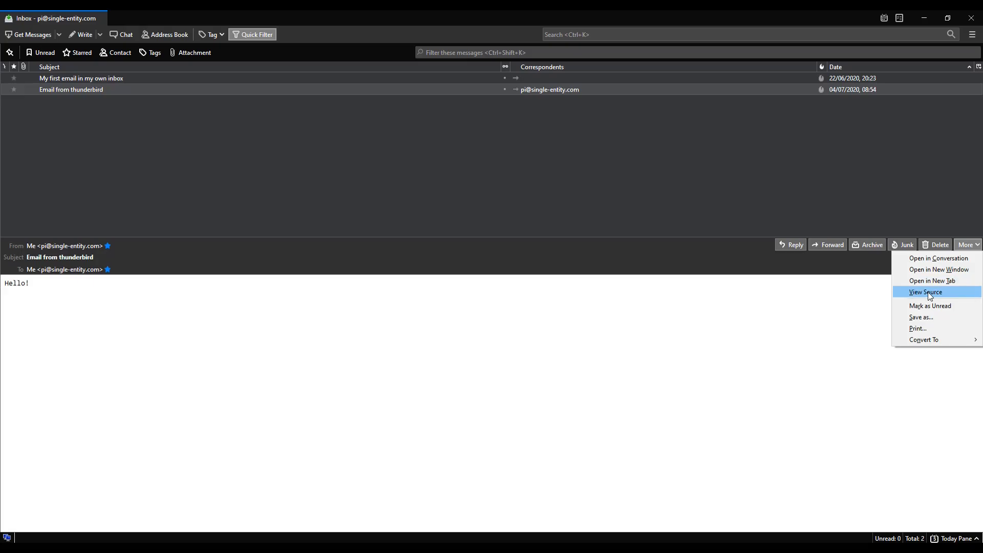
click(925, 292)
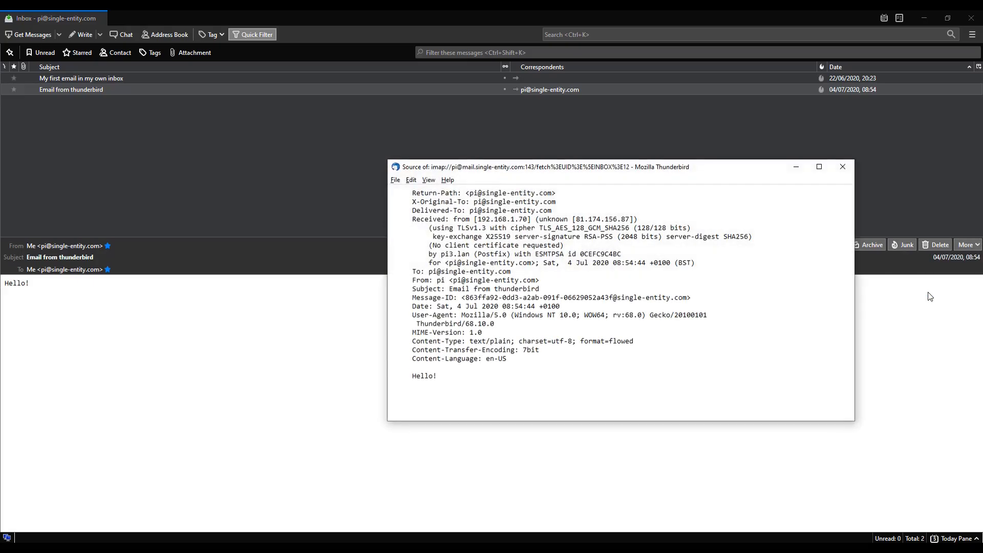
click(413, 383)
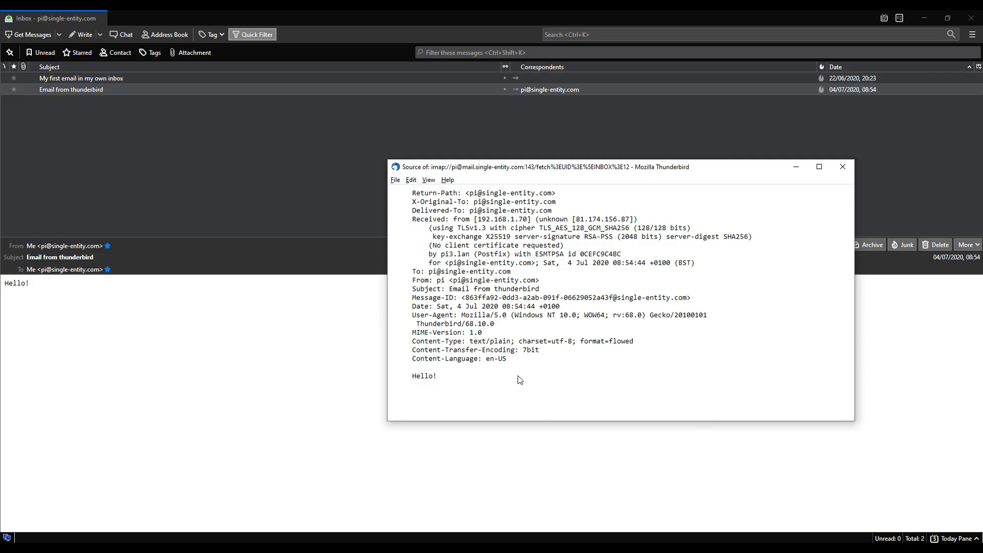
double_click(423, 376)
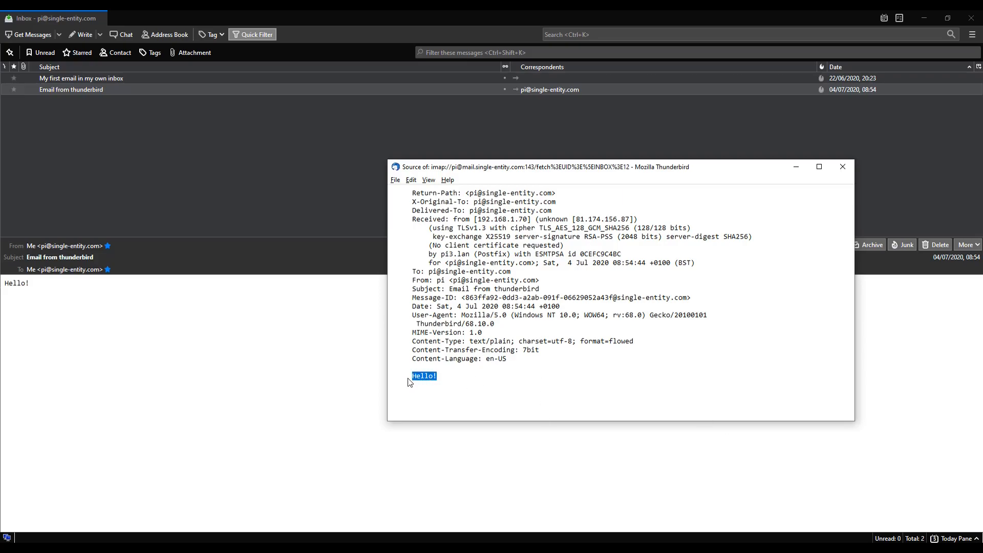
mouse_move(401, 395)
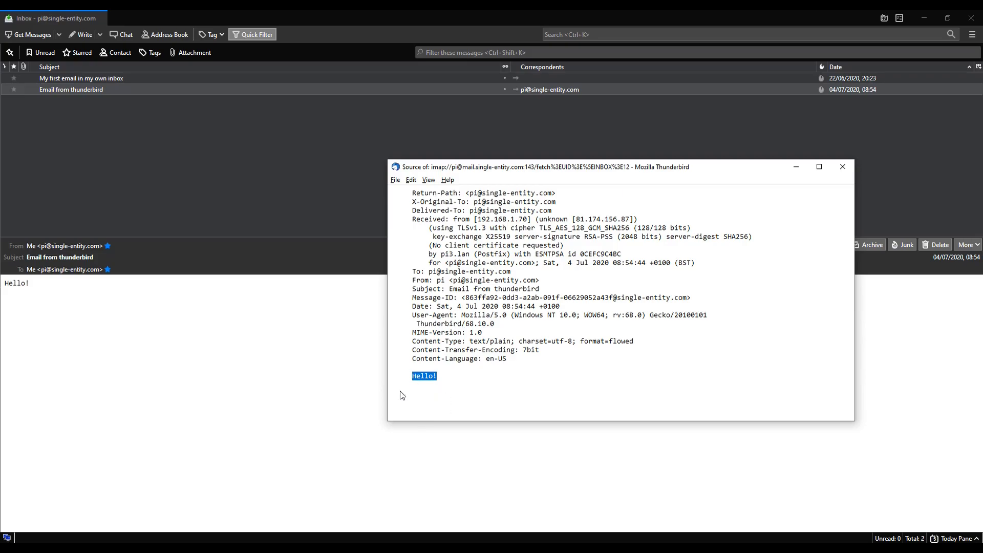
double_click(490, 288)
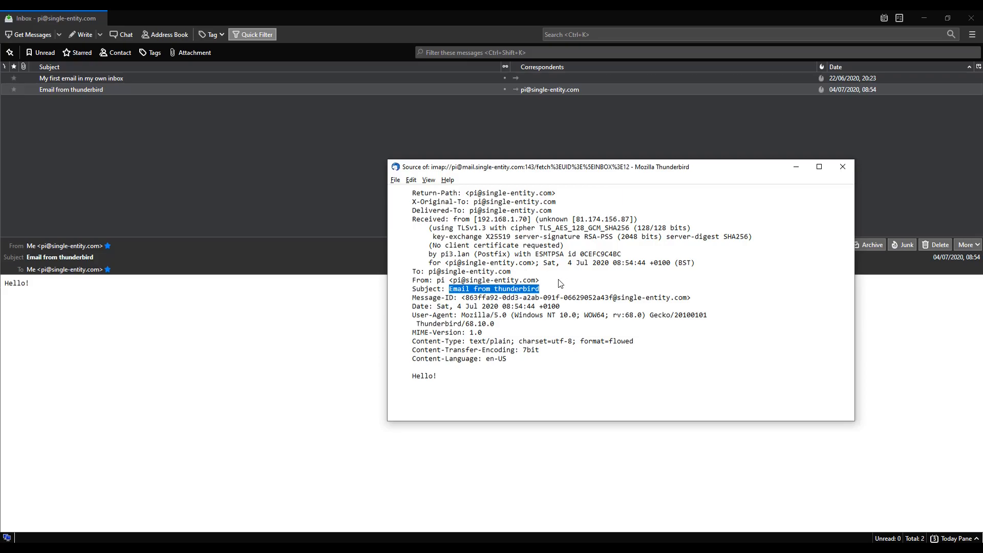
double_click(492, 280)
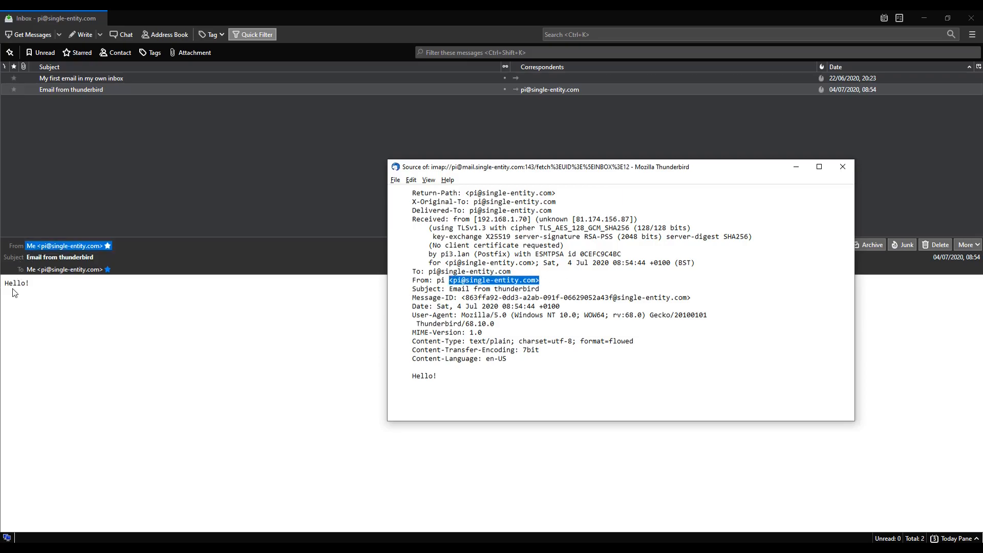
mouse_move(495, 377)
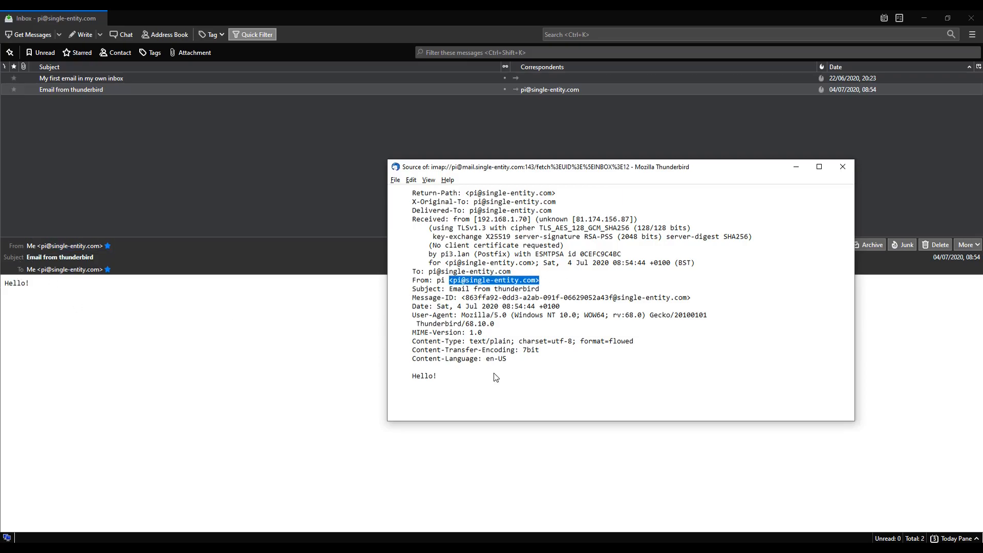
key(ctrl+a)
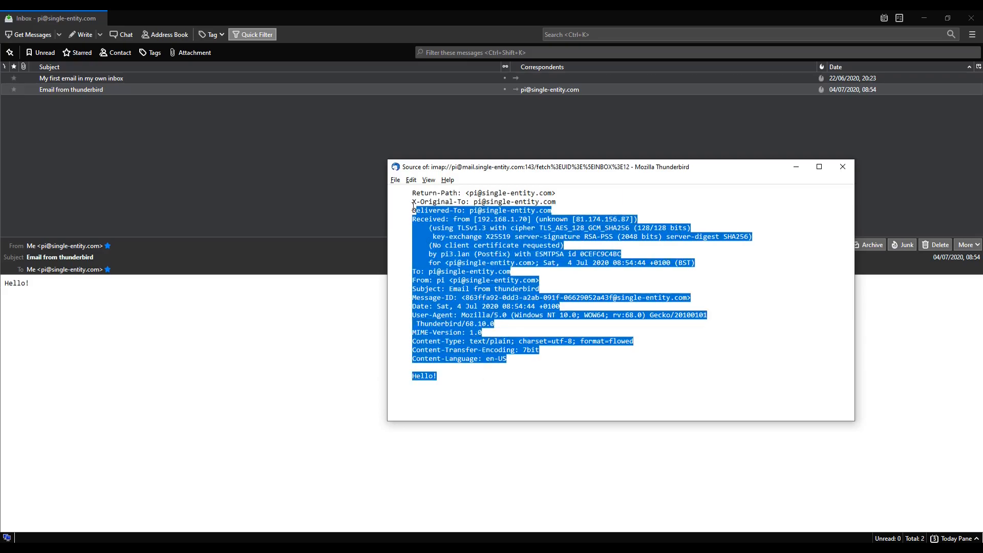
click(520, 334)
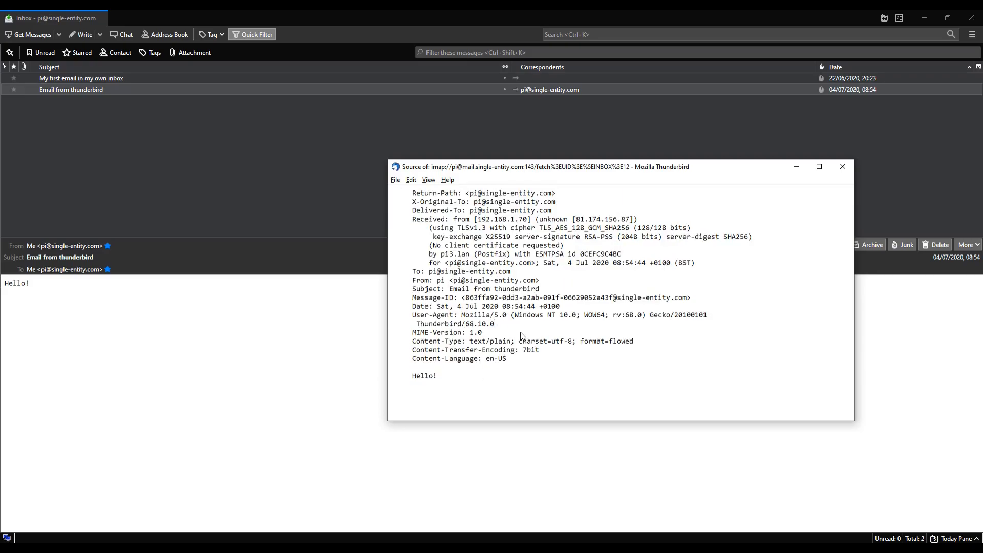
mouse_move(408, 217)
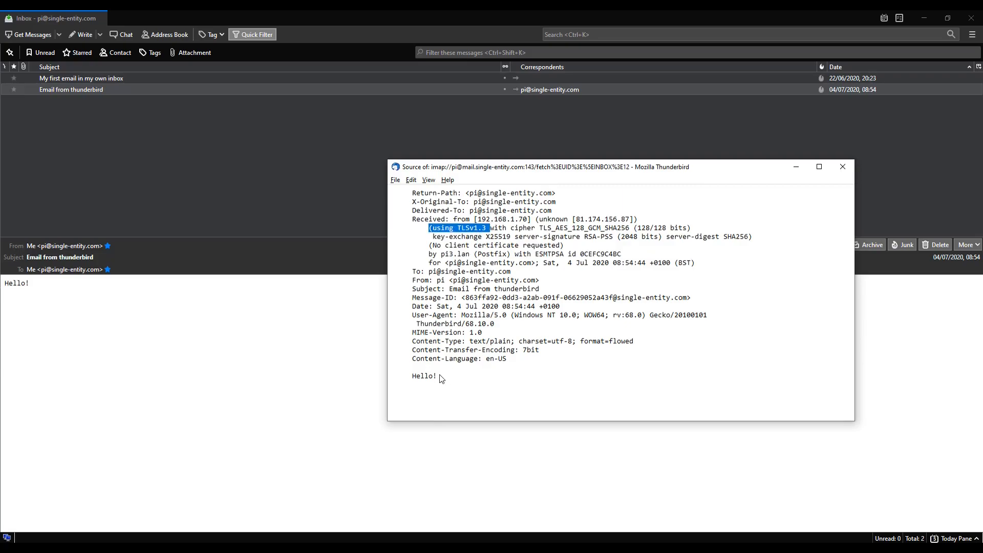
mouse_move(442, 387)
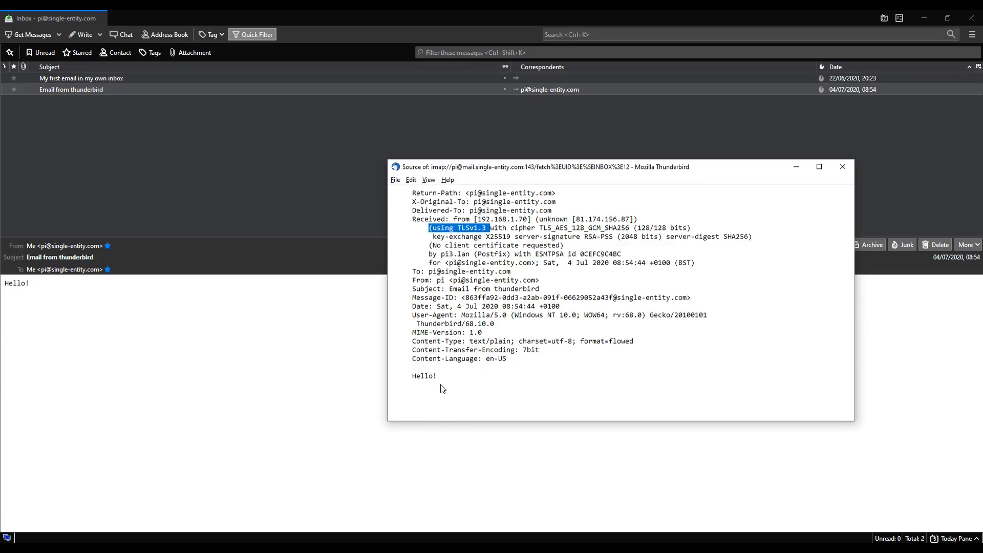
mouse_move(470, 244)
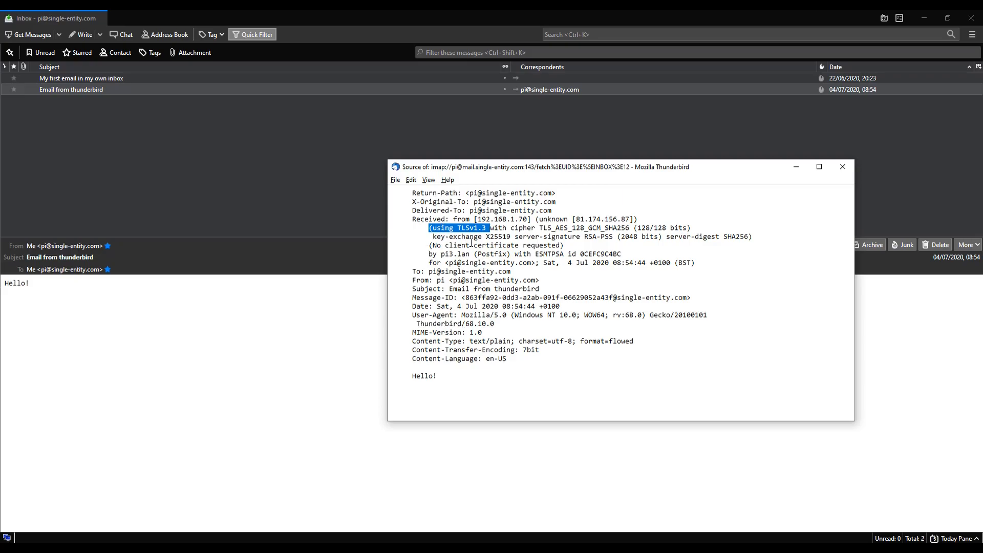
mouse_move(471, 243)
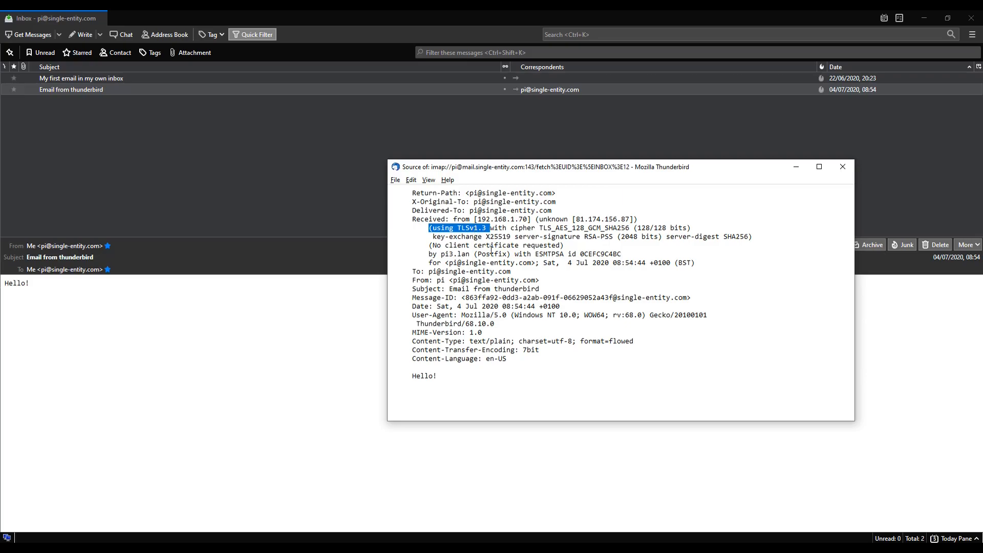
mouse_move(490, 249)
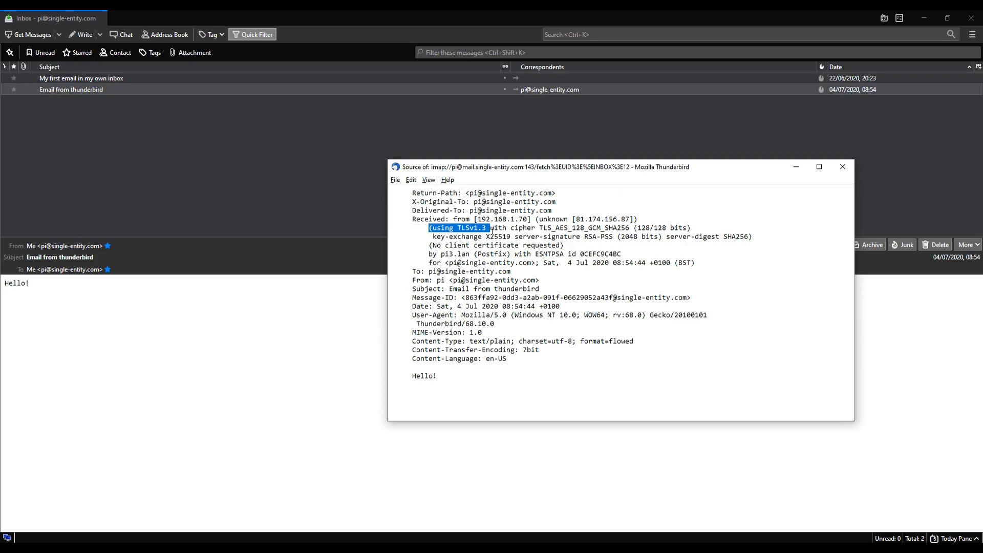
mouse_move(512, 268)
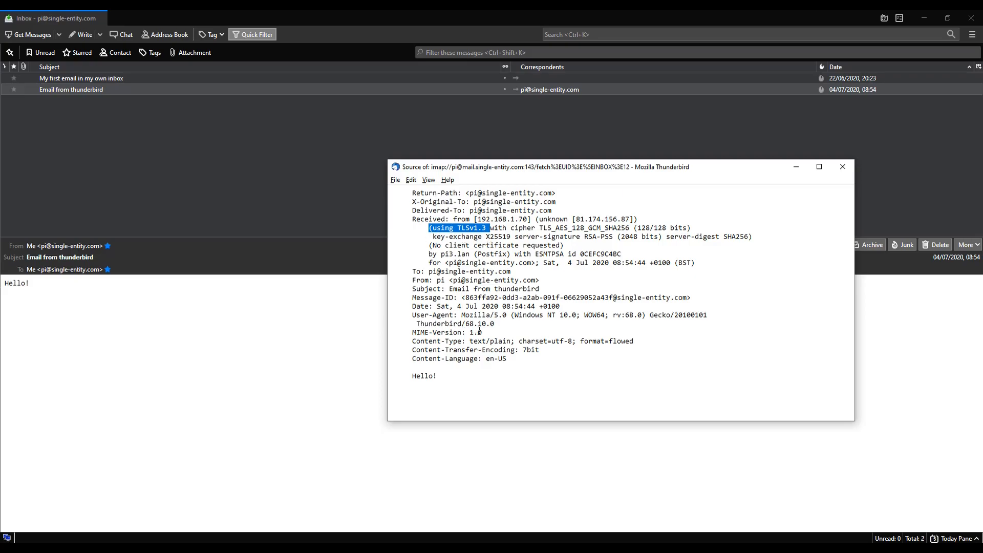
mouse_move(707, 283)
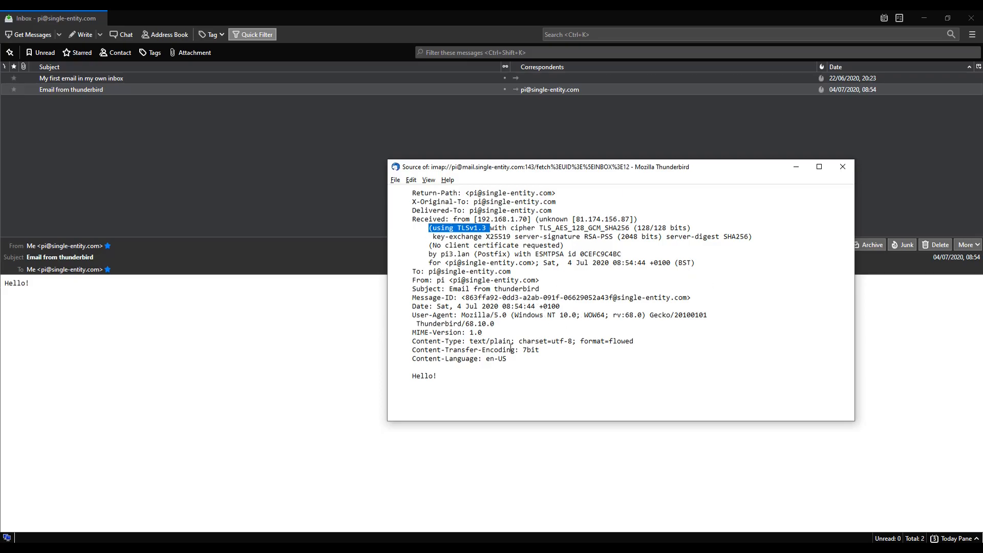
mouse_move(456, 384)
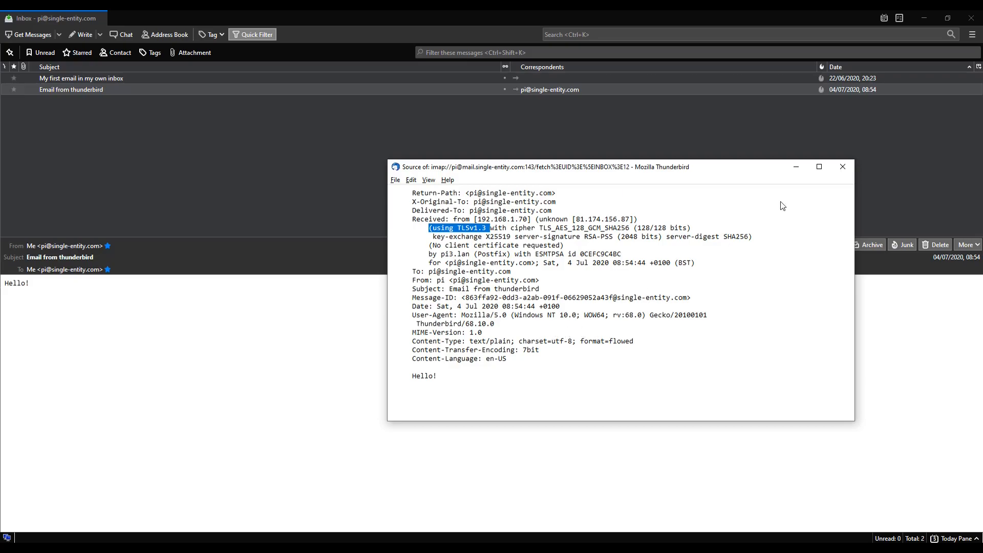
Close the message source window
click(841, 167)
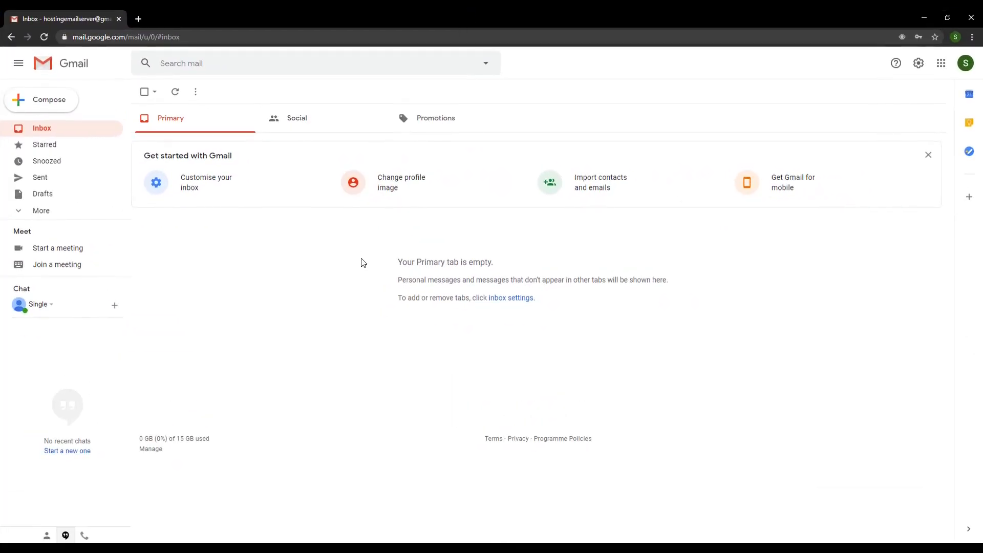
mouse_move(343, 269)
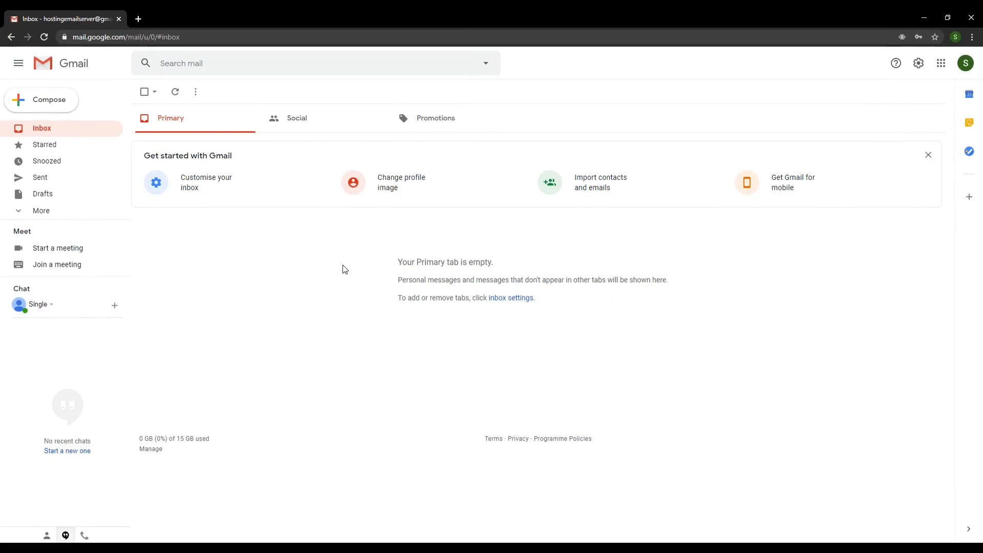
mouse_move(289, 287)
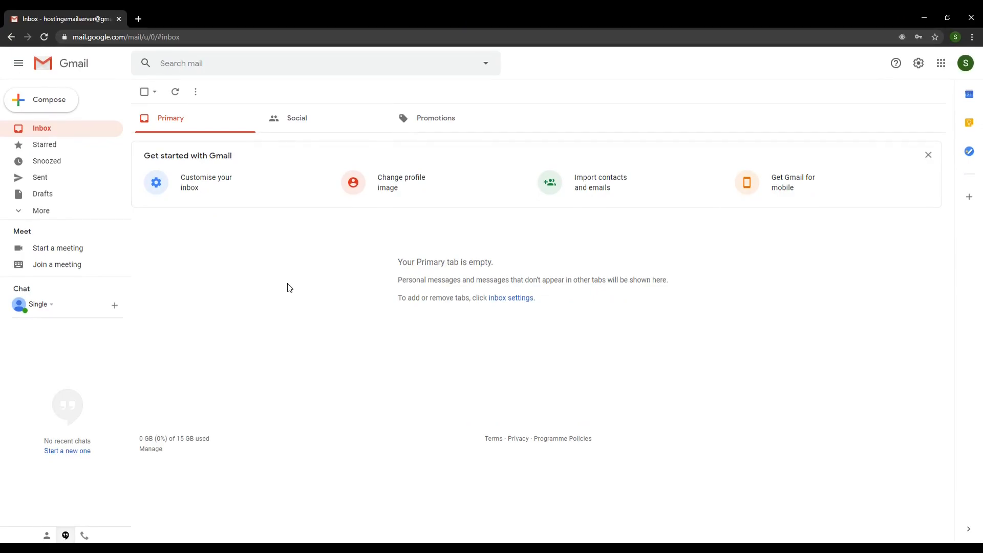
mouse_move(255, 291)
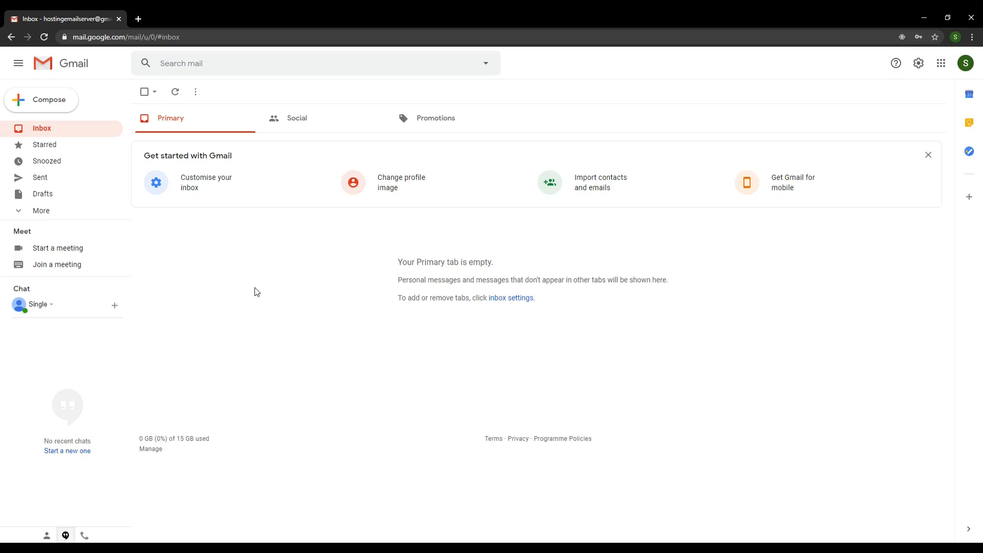
mouse_move(261, 313)
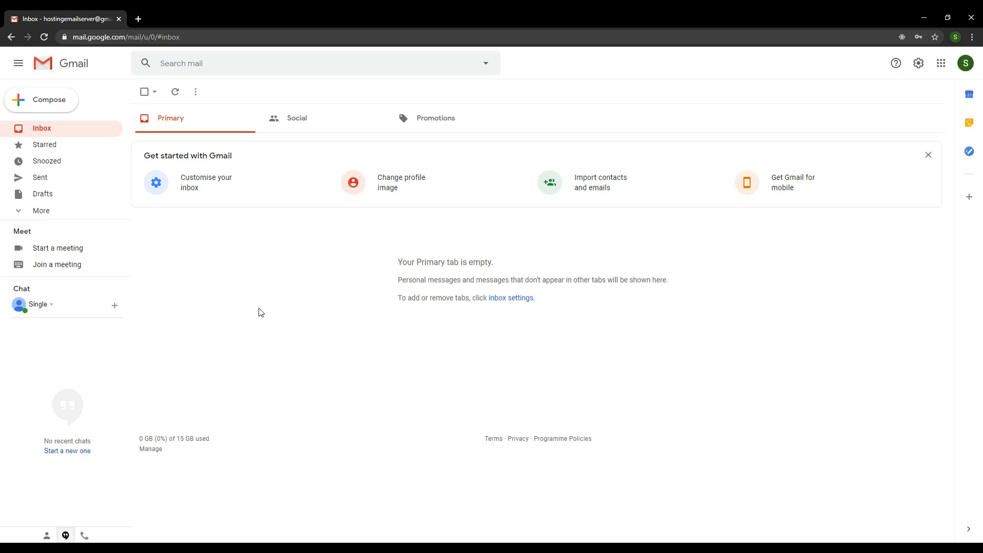
mouse_move(330, 244)
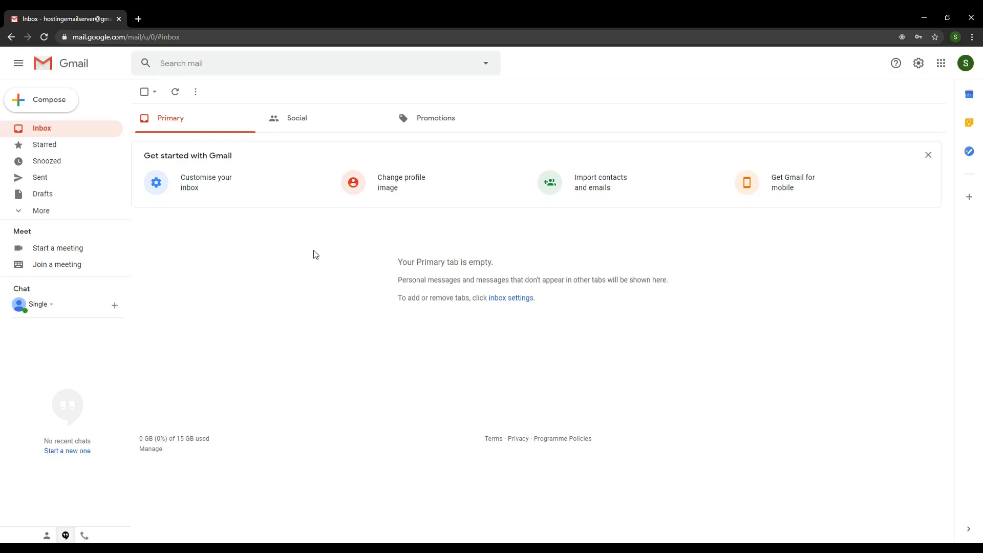
mouse_move(54, 121)
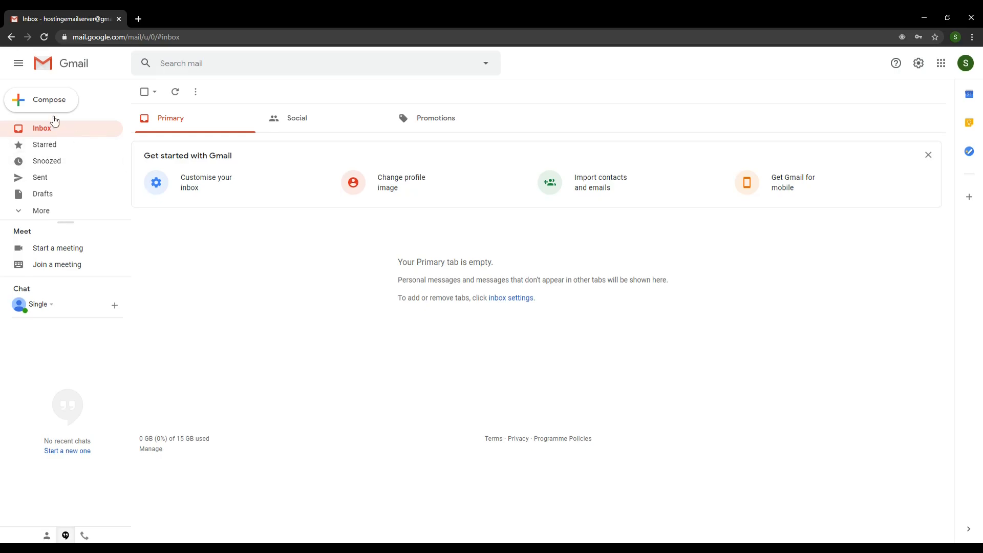
click(41, 99)
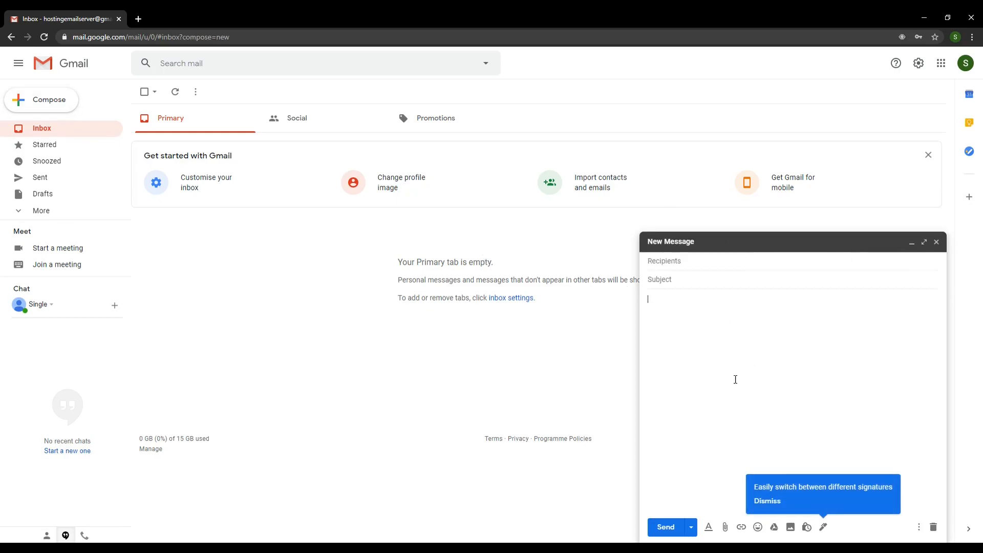
mouse_move(694, 497)
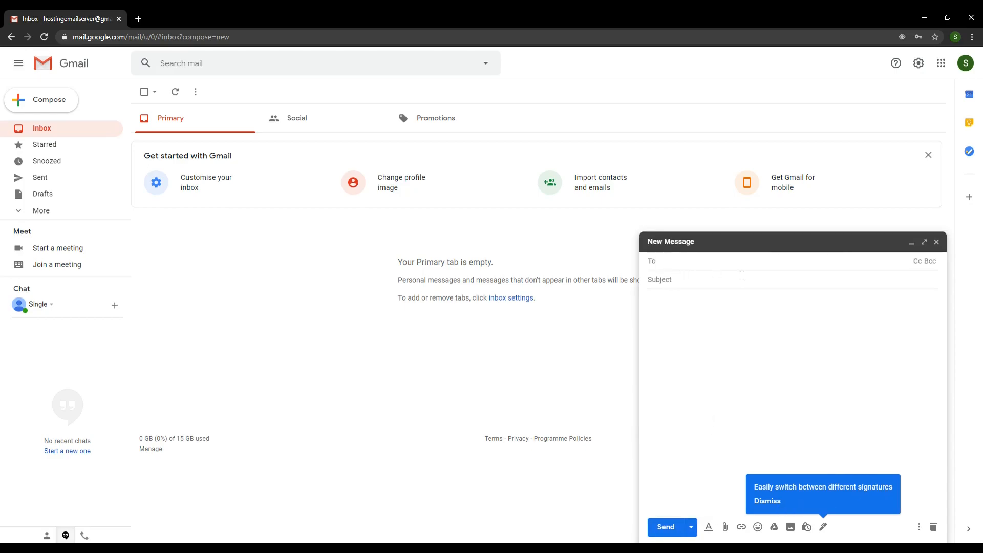
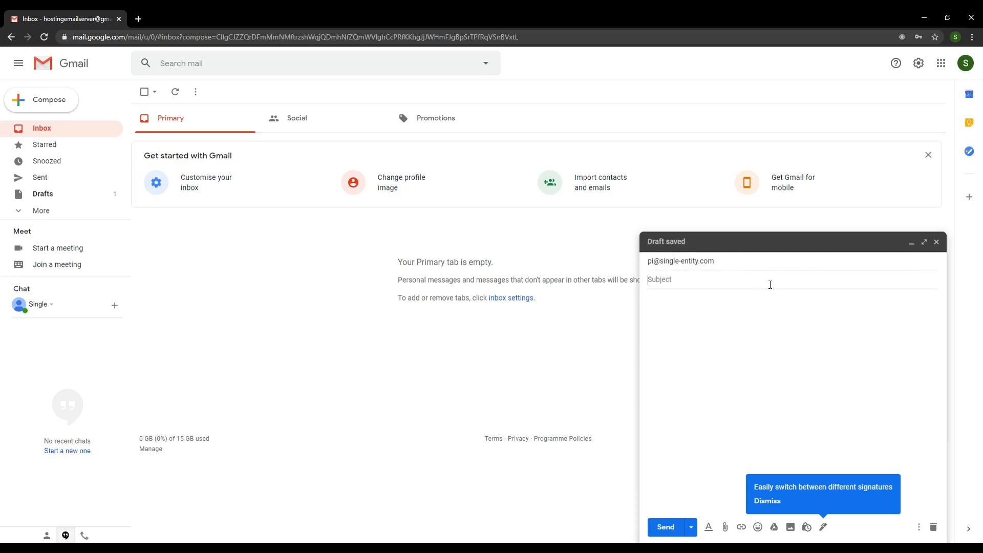
text(Email from an e)
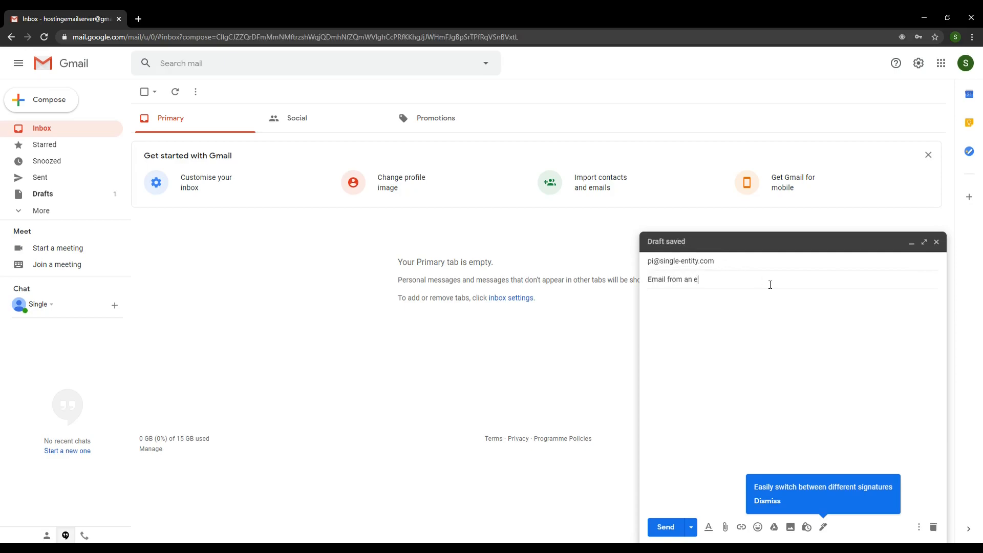
text(xternal source)
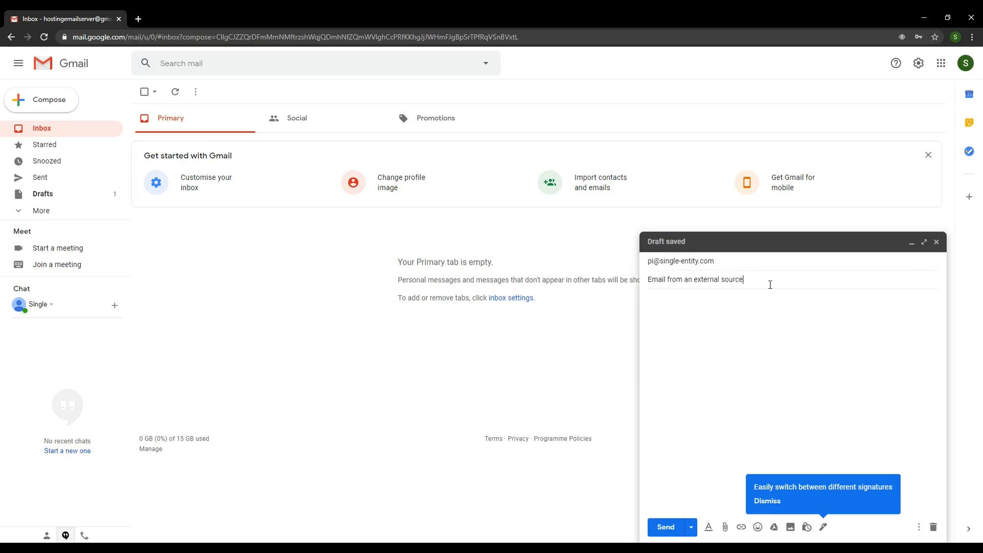
Write the body 'Hello, I'm from Gmail' and send the message
text(H)
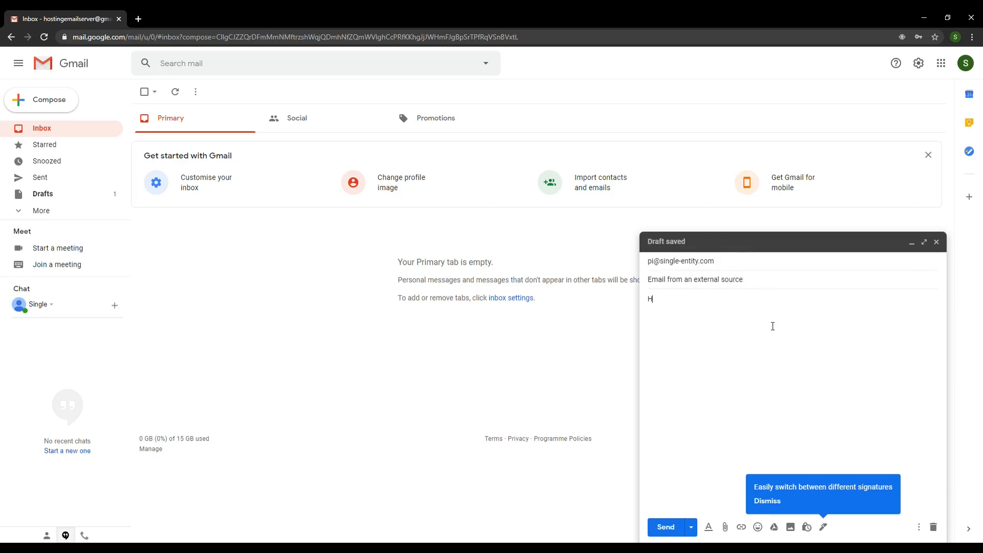
text(ello,)
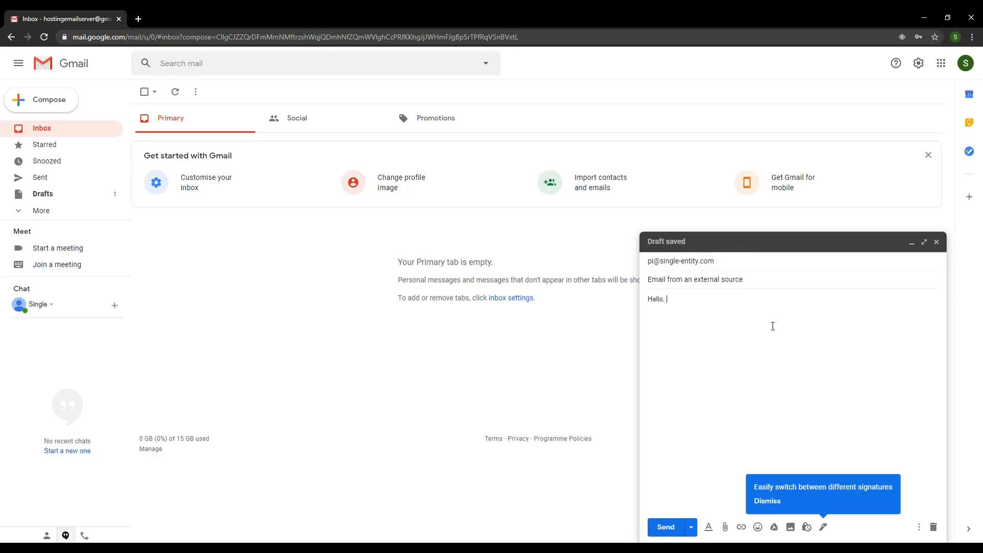
text(I'm from Gmail!)
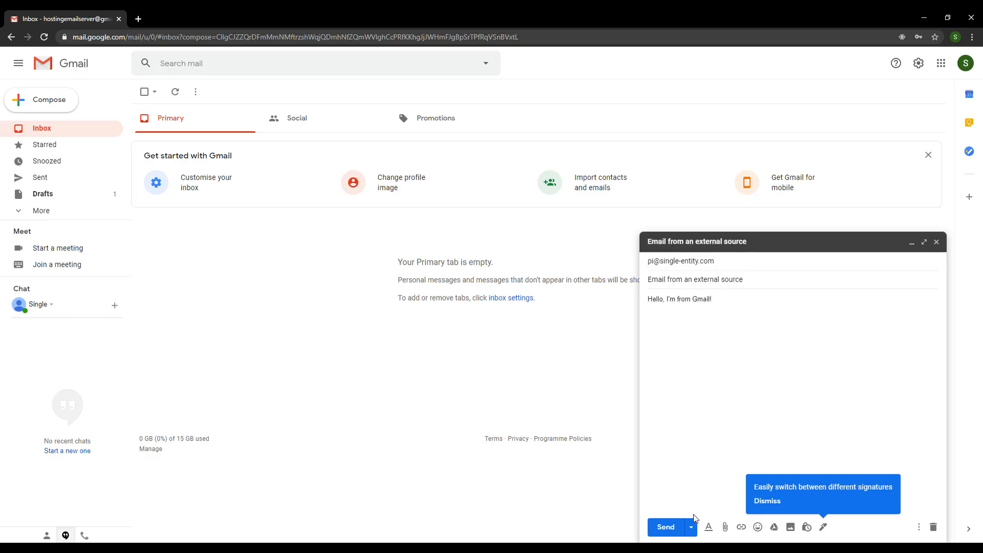
click(666, 526)
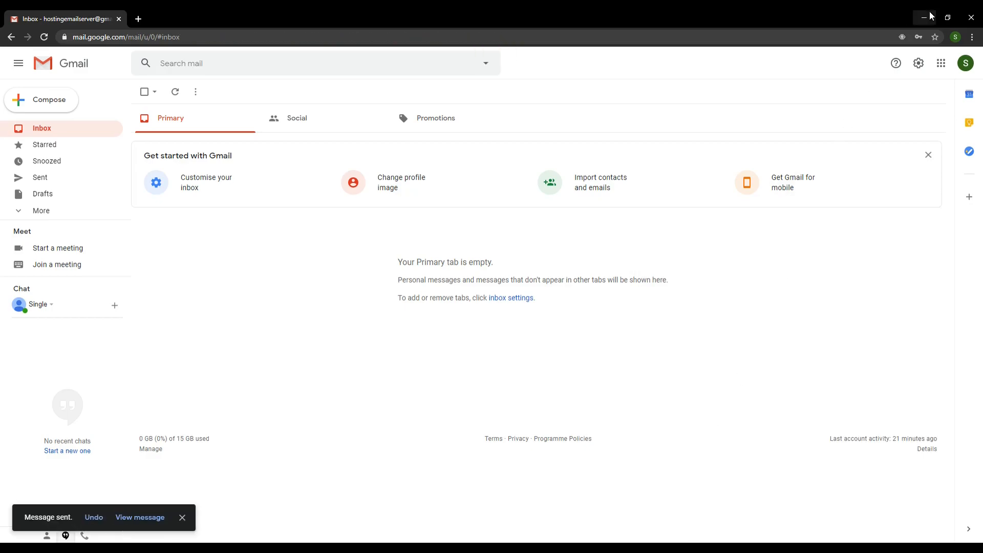
mouse_move(924, 17)
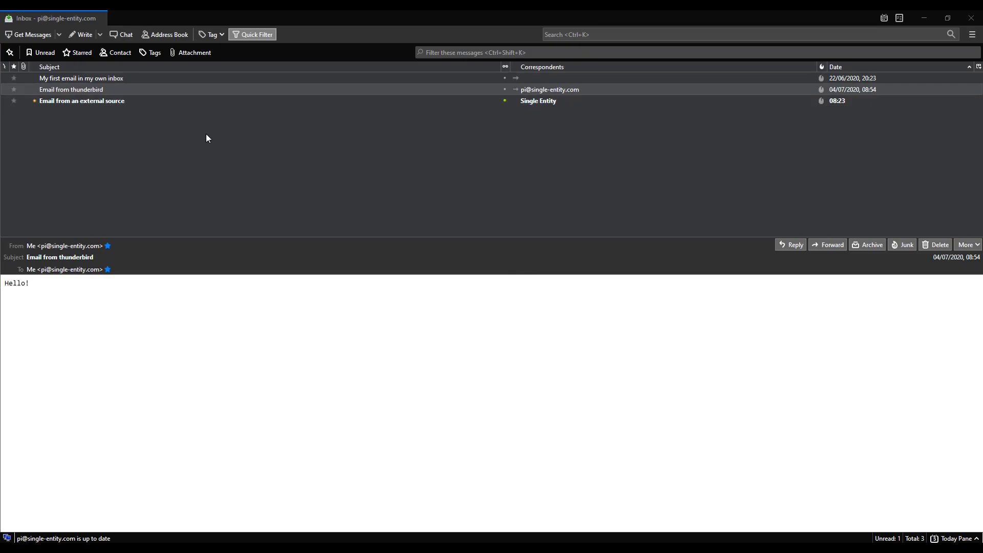
mouse_move(613, 523)
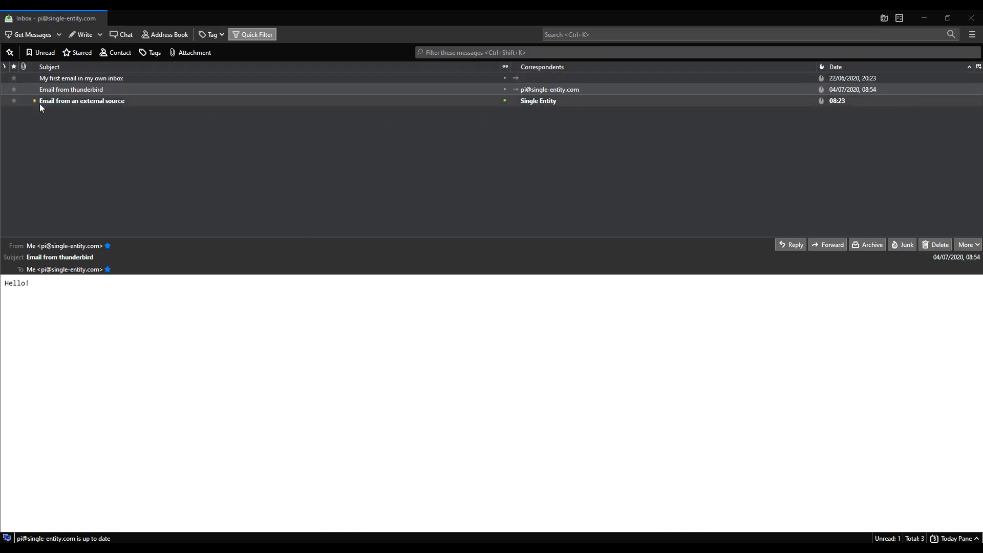
Read the newly arrived 'Email from an external source' message in the reading pane
click(82, 101)
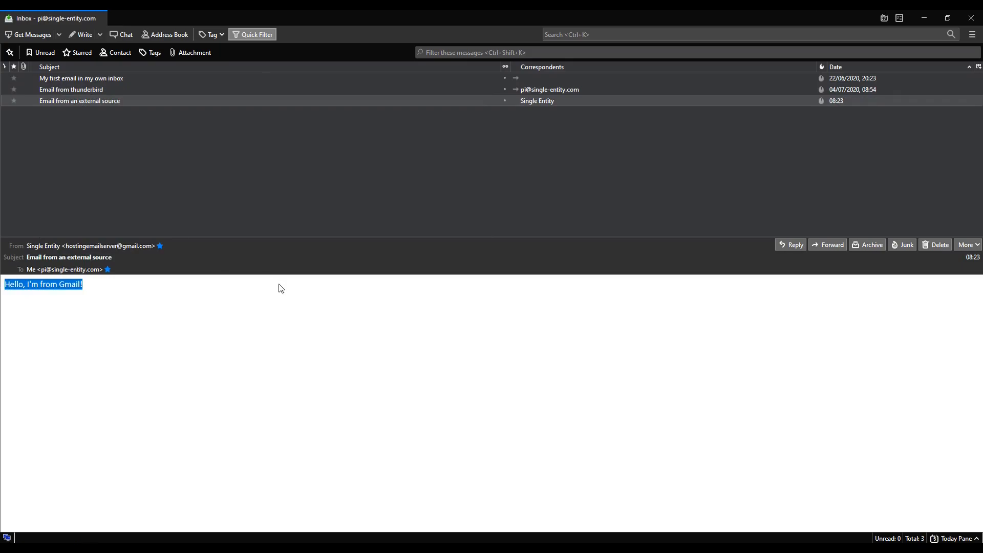
click(268, 348)
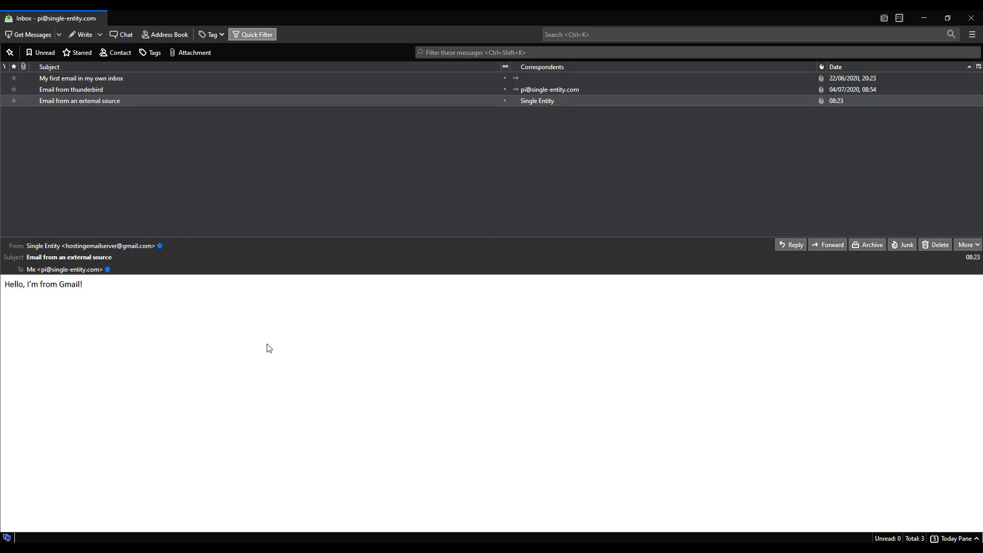
mouse_move(267, 340)
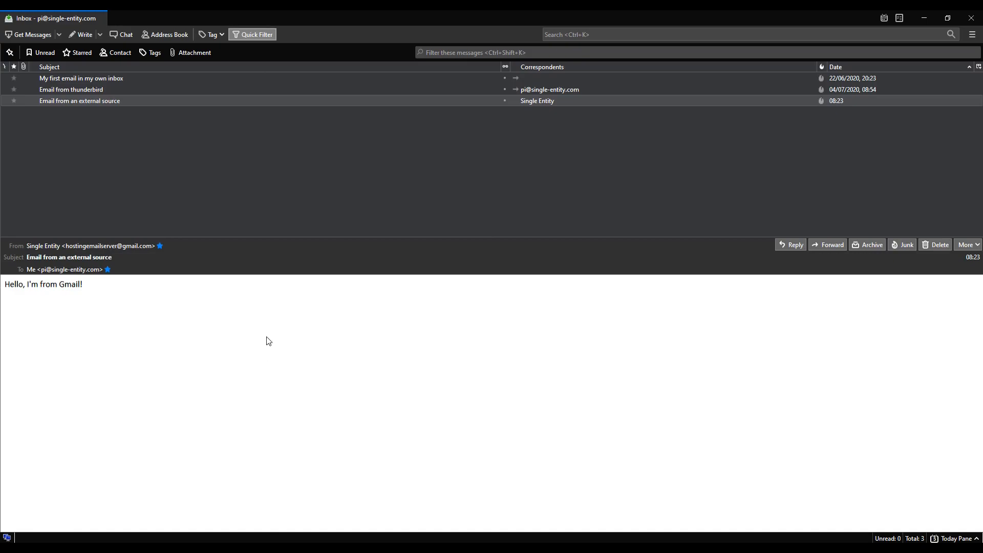
mouse_move(263, 339)
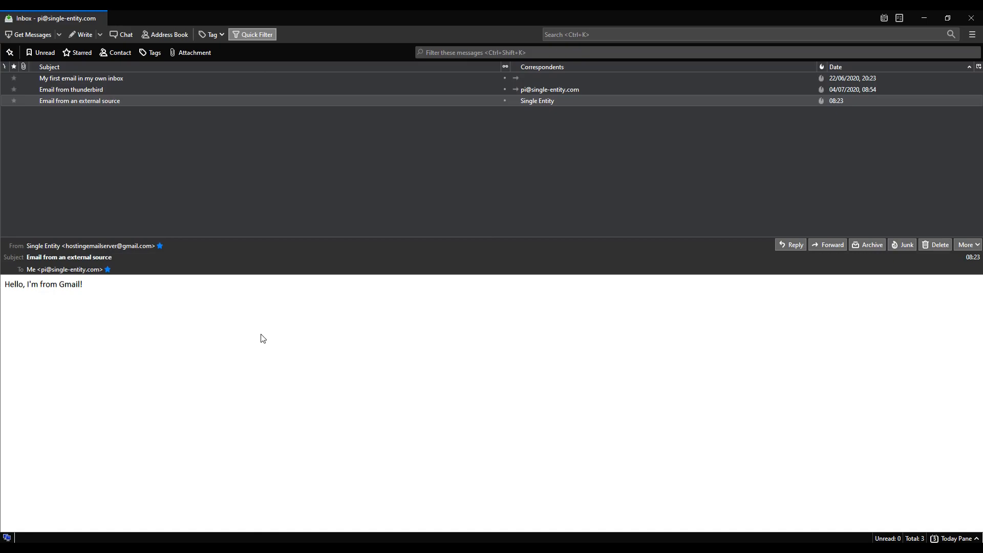
mouse_move(251, 358)
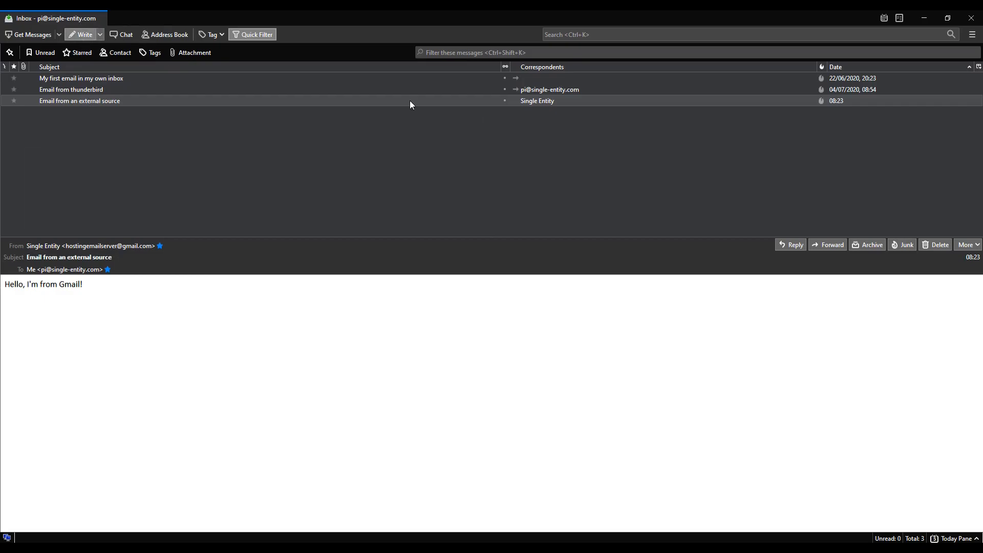
click(82, 34)
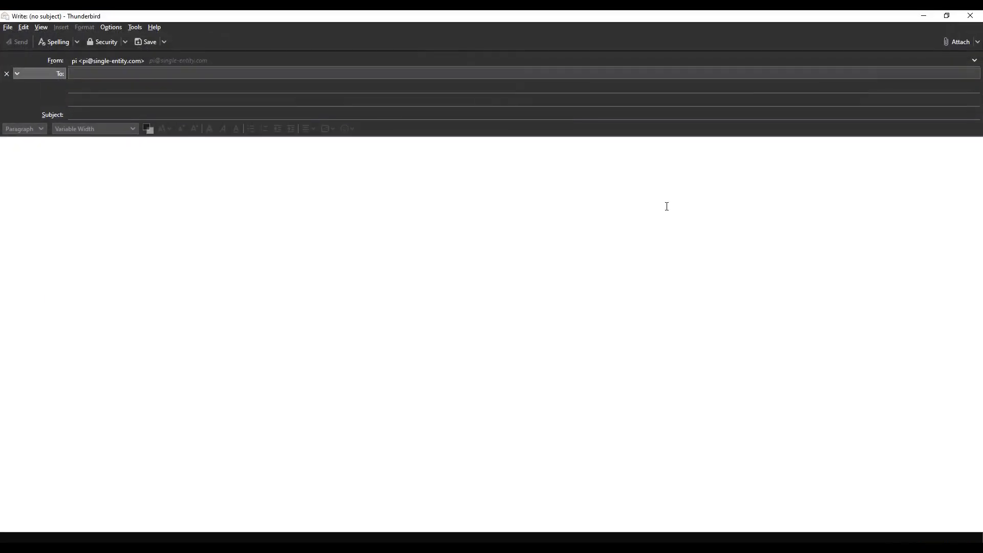
mouse_move(401, 275)
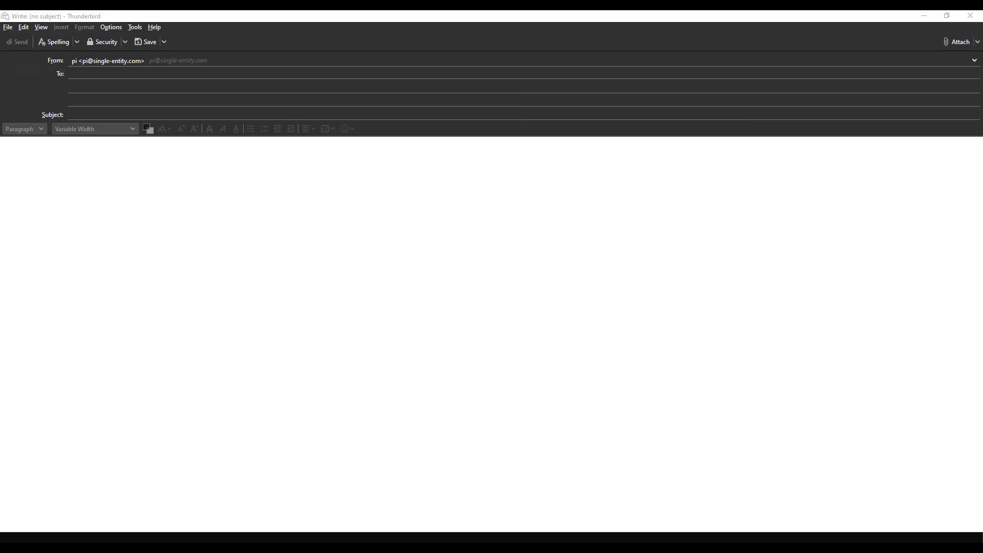
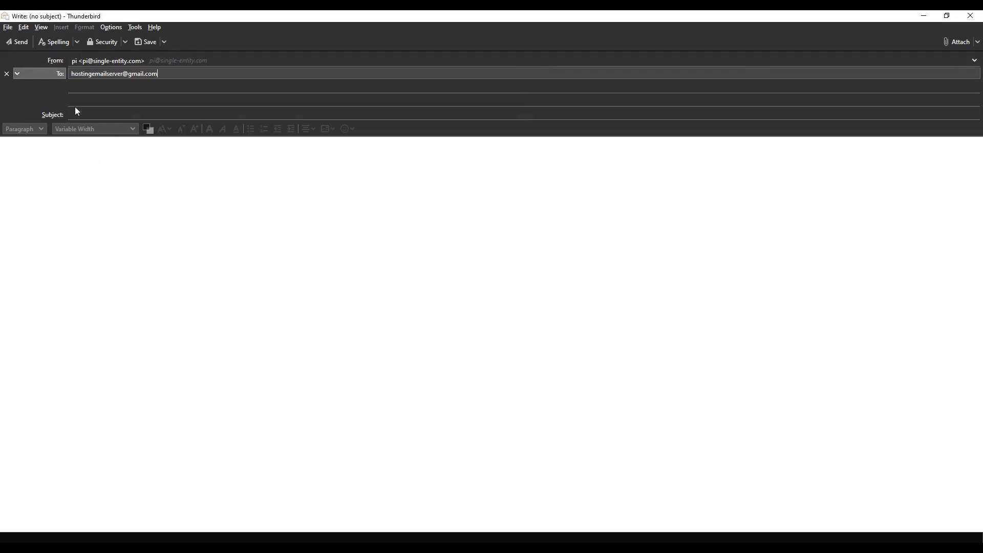
Enter the subject 'Email from thunderbird, from our Raspberry Pi!'
click(88, 113)
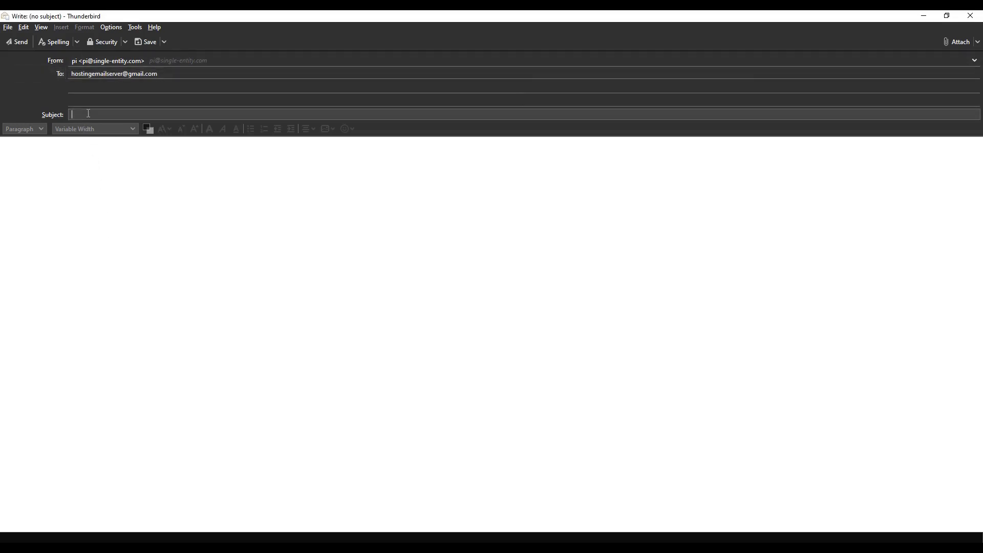
text(Email from thunderbior)
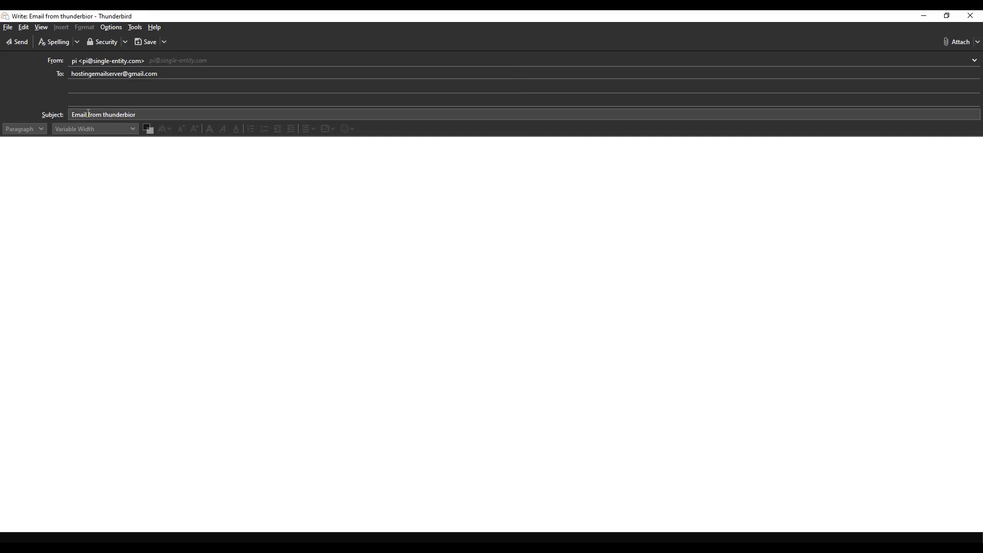
text(thunderbird)
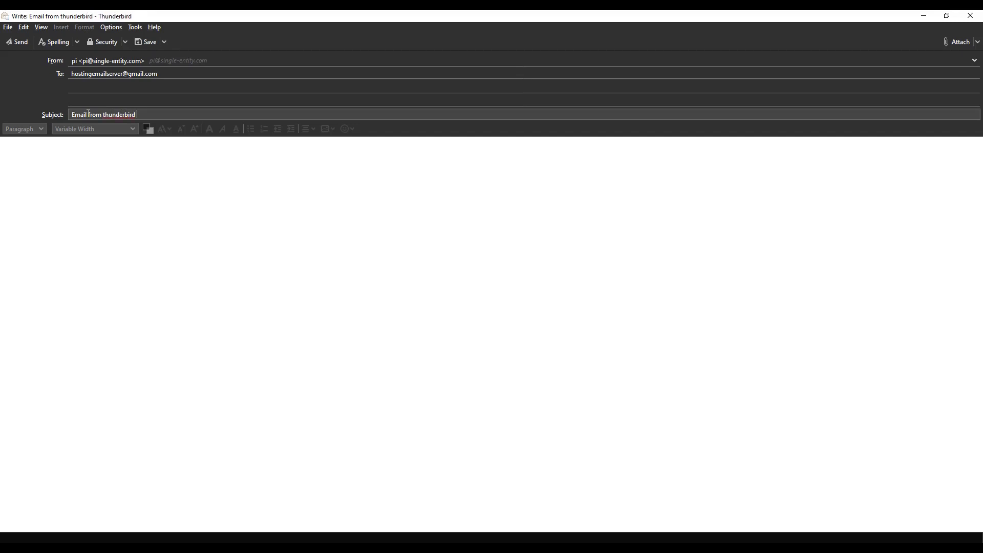
text(, from o)
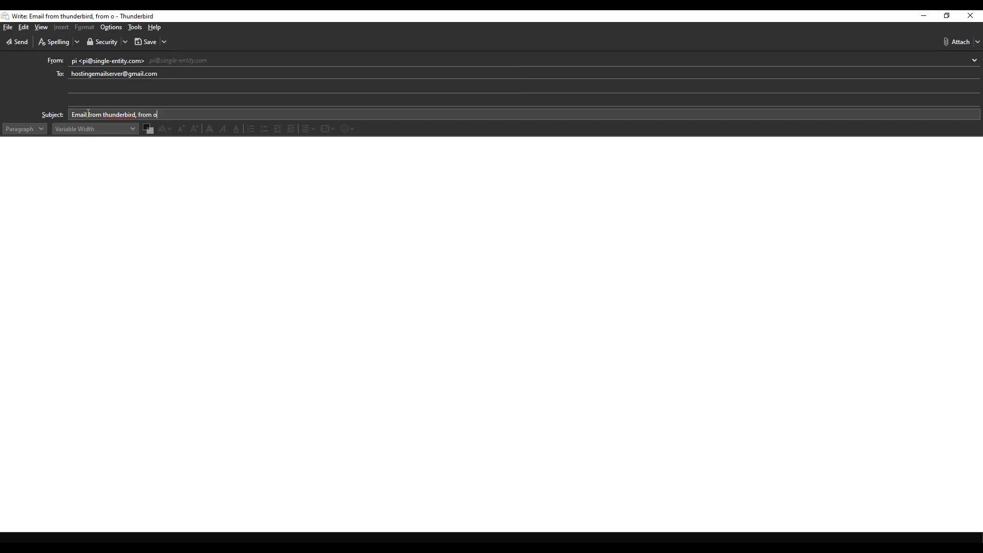
text(ur Raspberry Pi!)
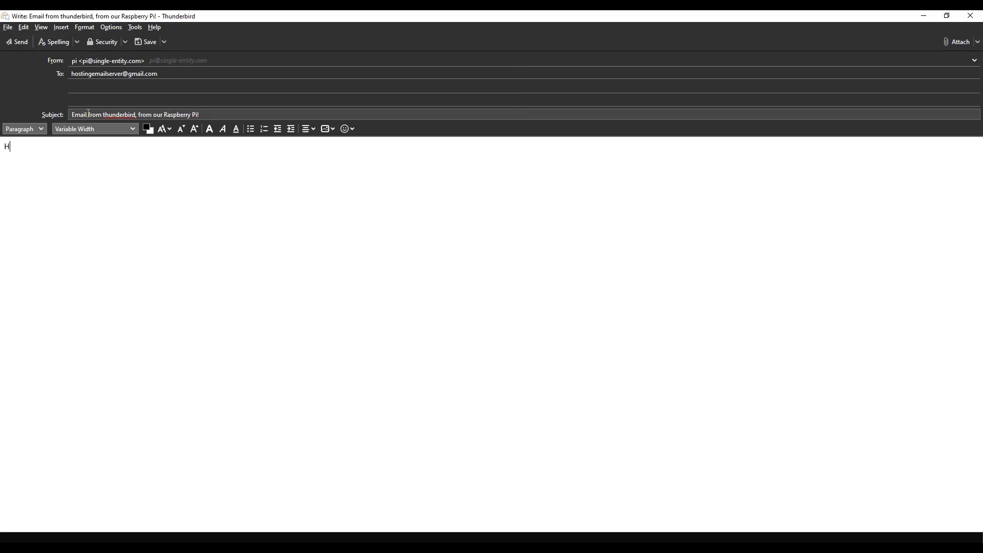
Write the body 'Hello, I bet I end up in spam!' and send the message
text(ello)
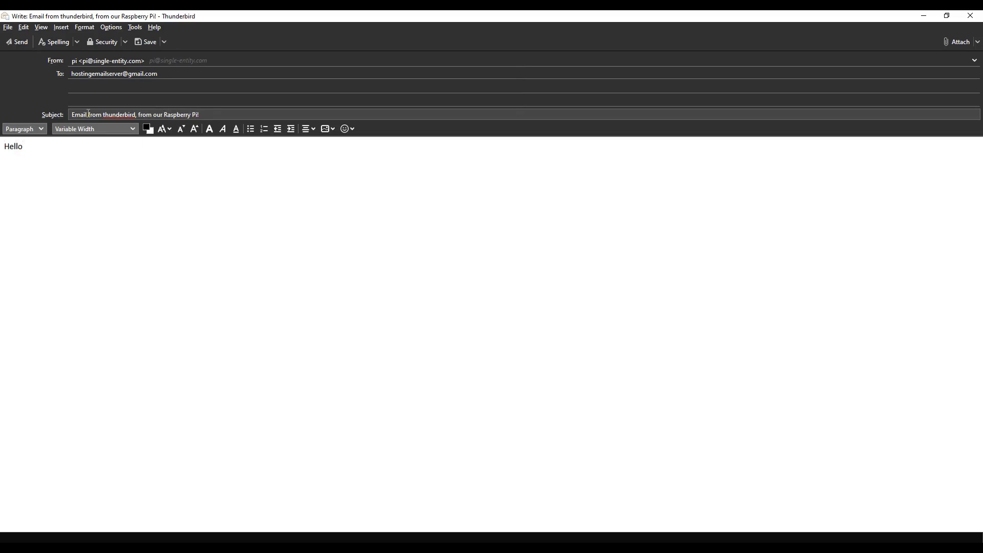
text(, I bet I end u)
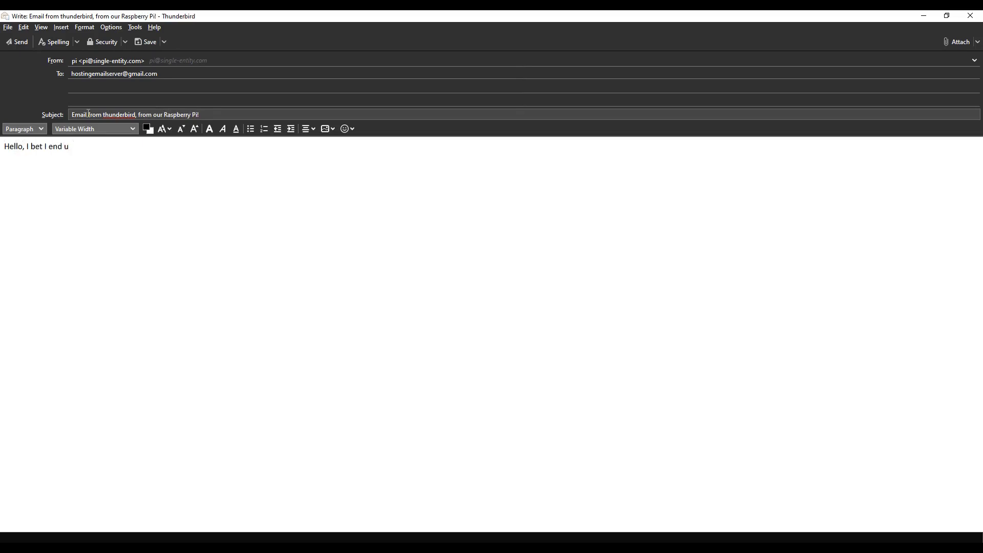
text(p in spam!)
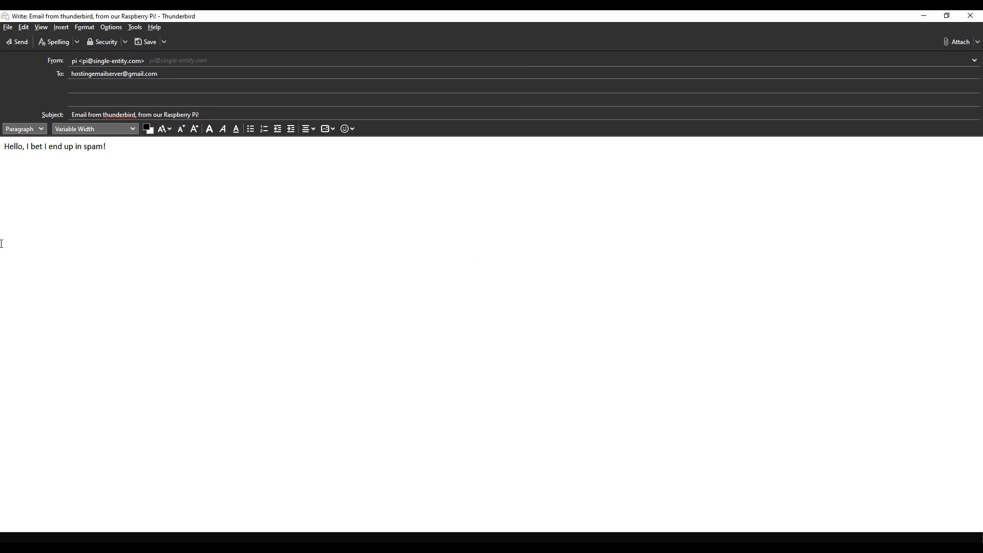
mouse_move(283, 261)
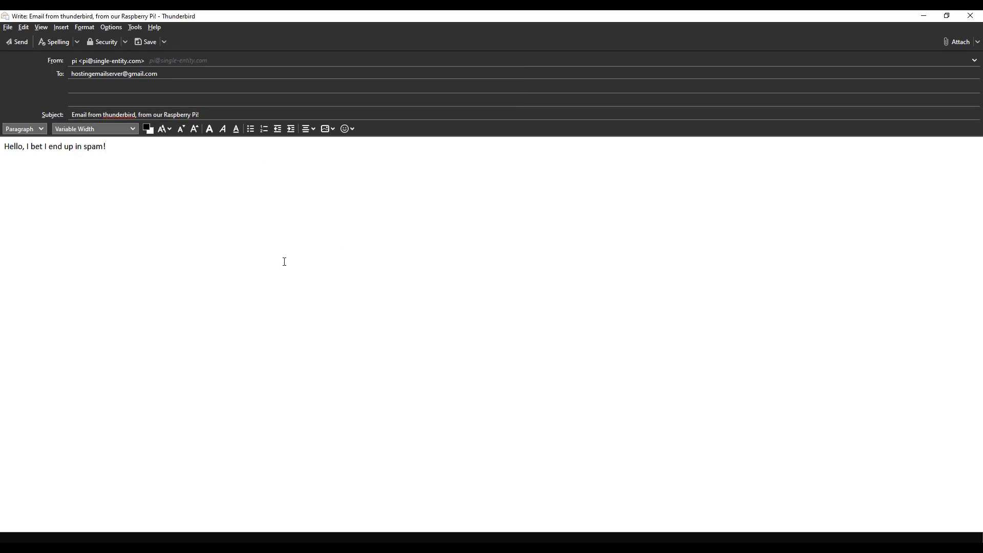
mouse_move(185, 173)
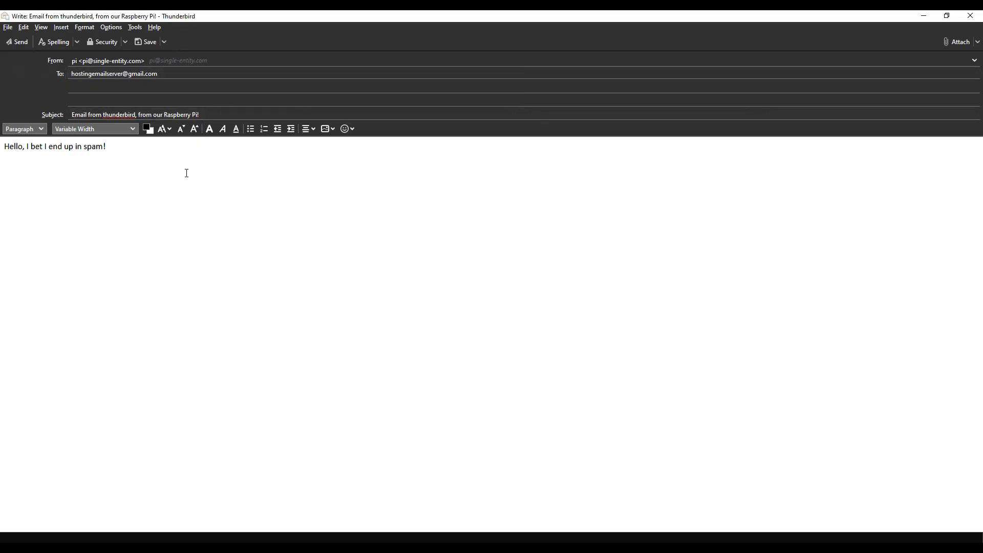
click(112, 74)
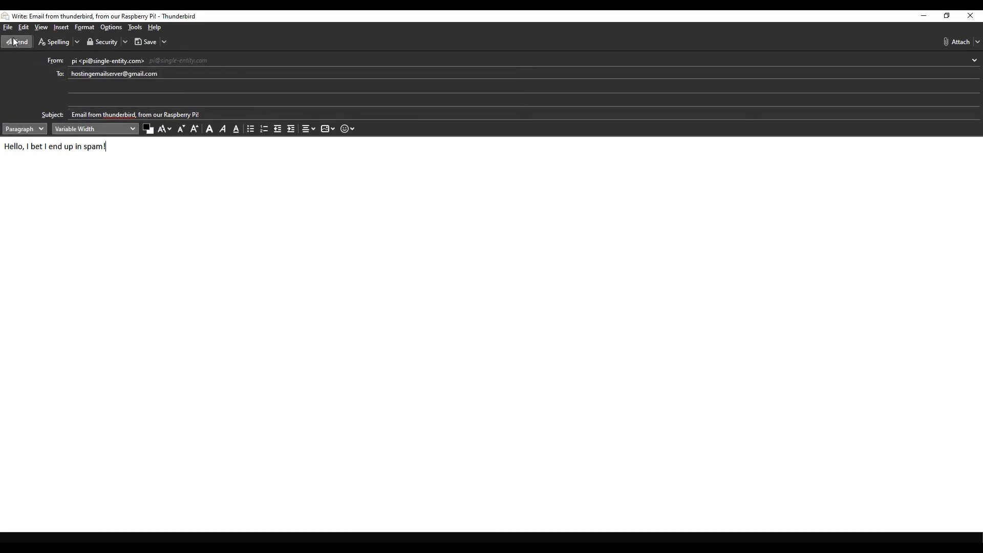
click(18, 41)
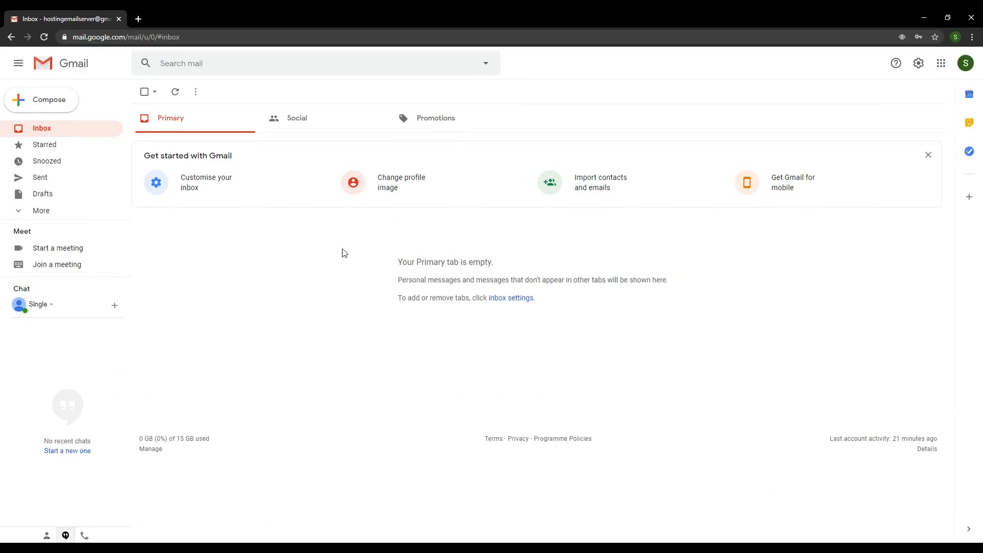
mouse_move(296, 275)
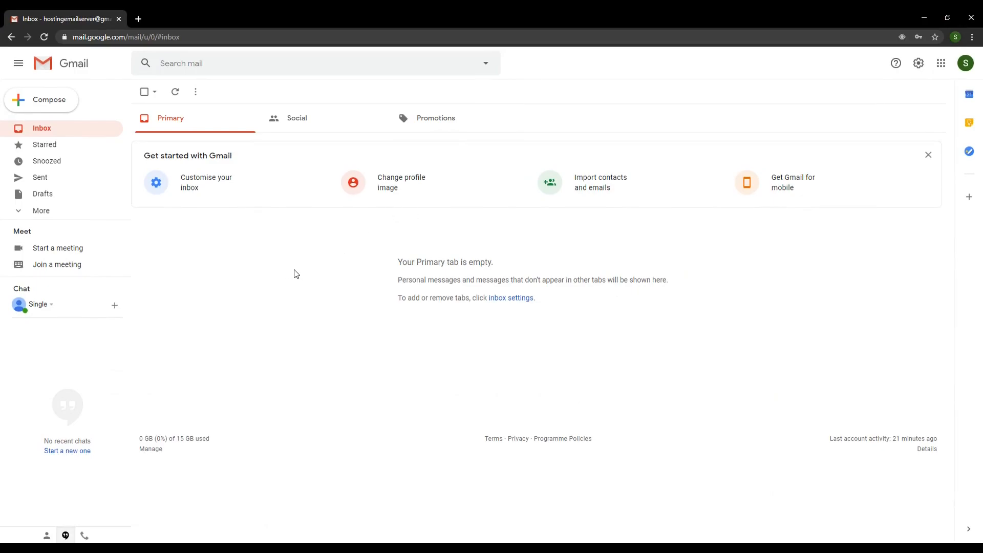
mouse_move(313, 303)
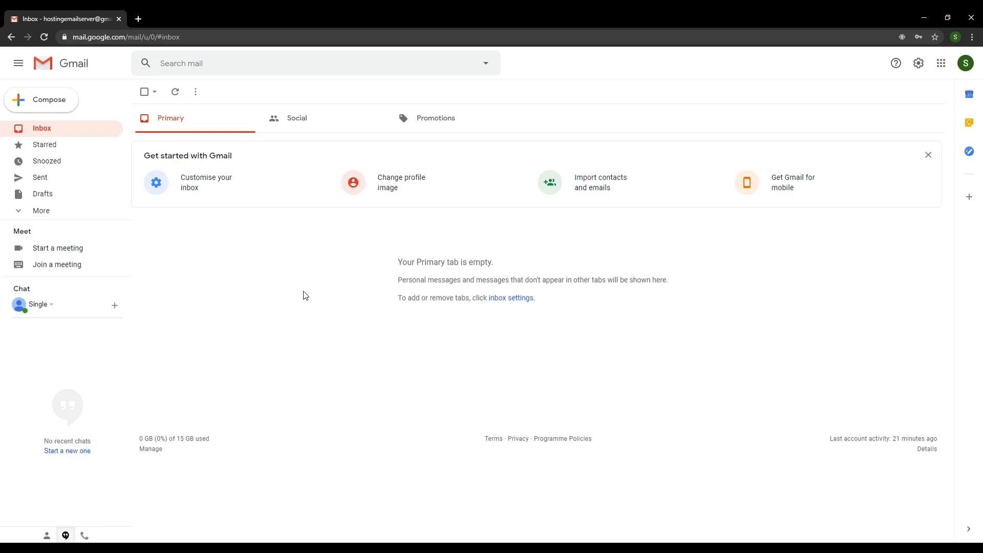
mouse_move(339, 272)
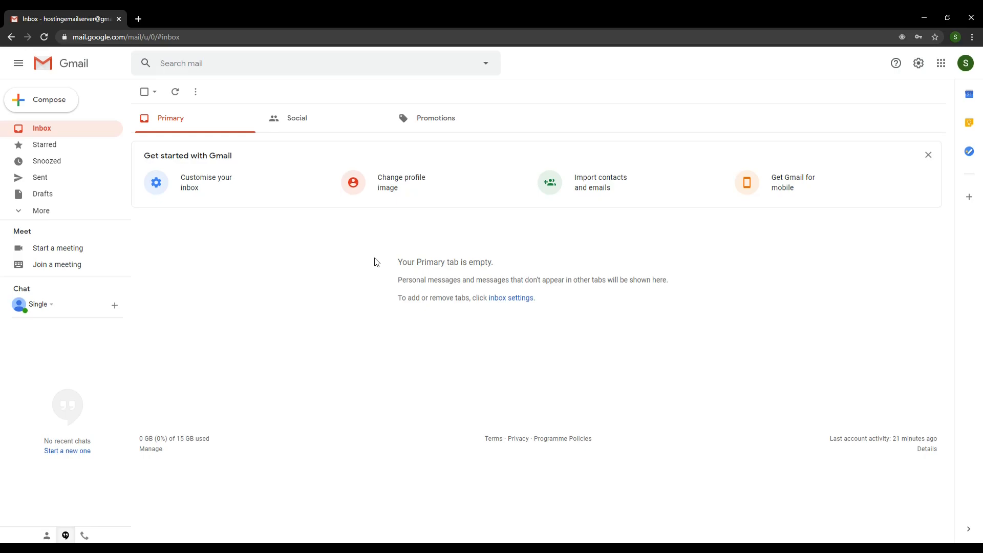
mouse_move(292, 263)
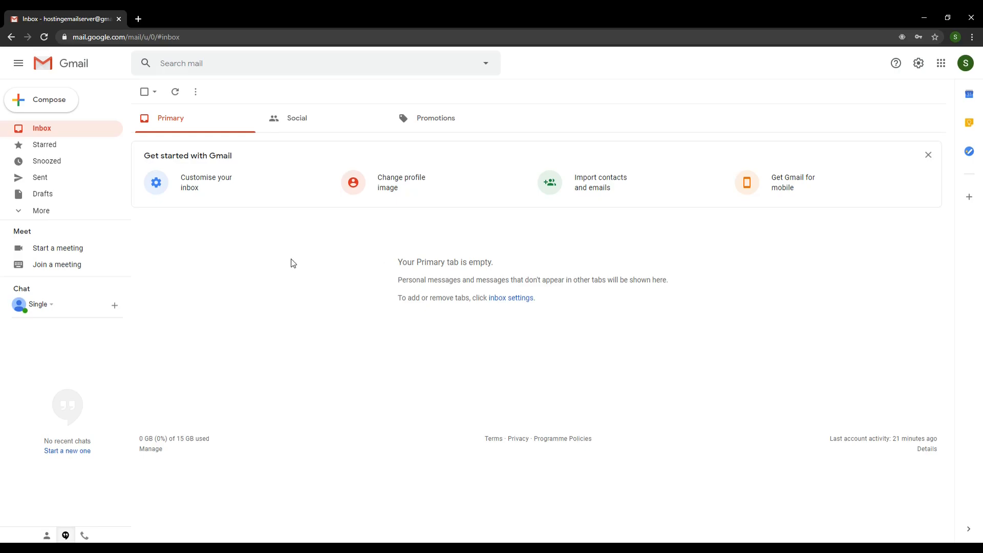
mouse_move(283, 268)
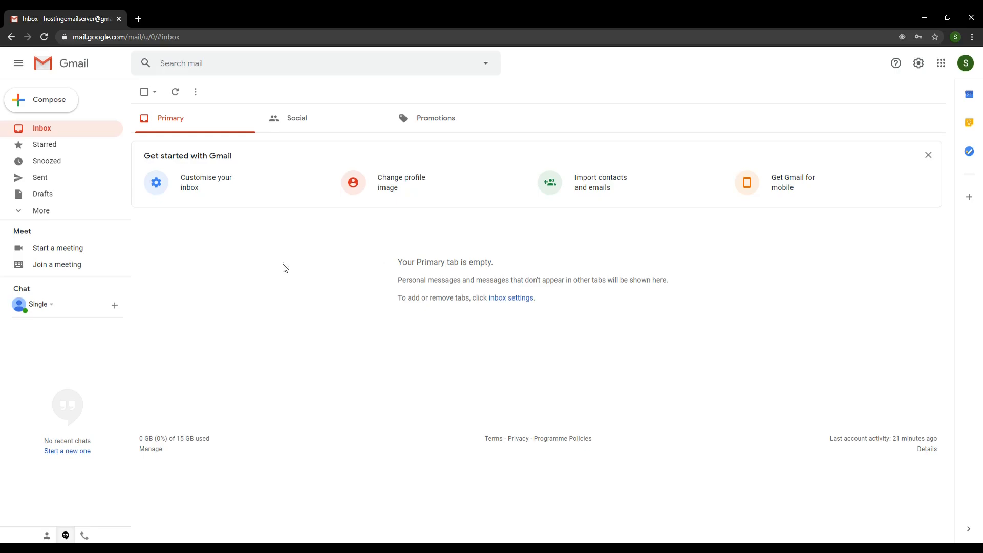
mouse_move(216, 267)
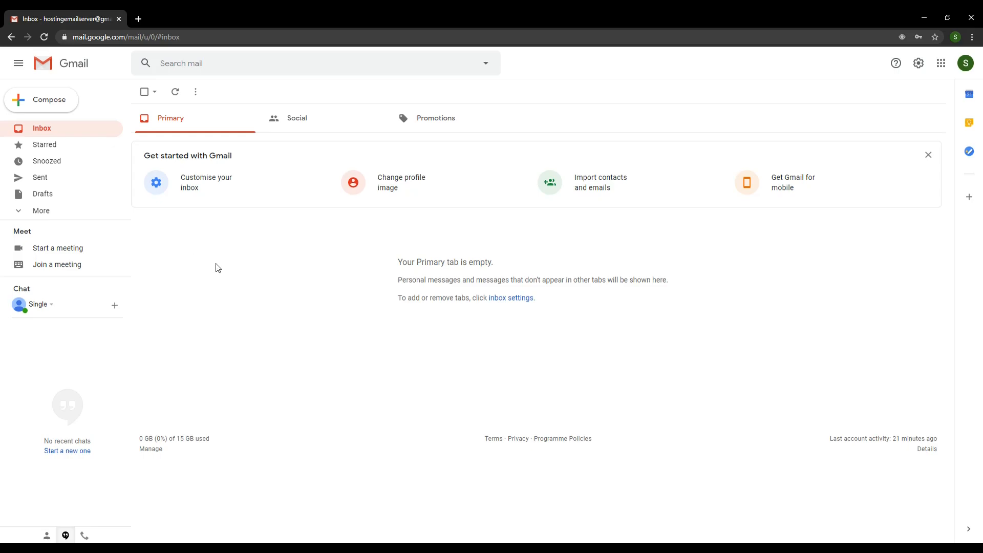
mouse_move(255, 264)
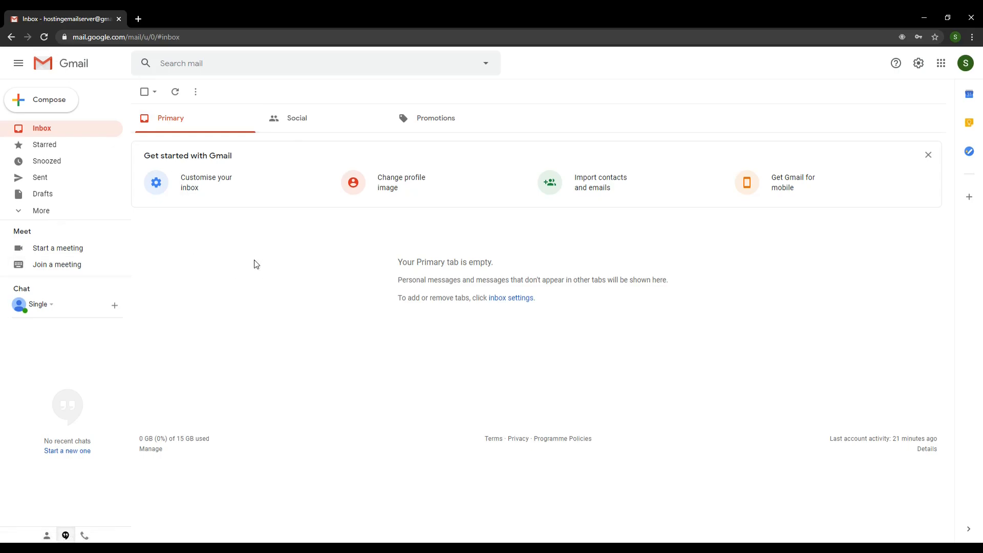
mouse_move(279, 280)
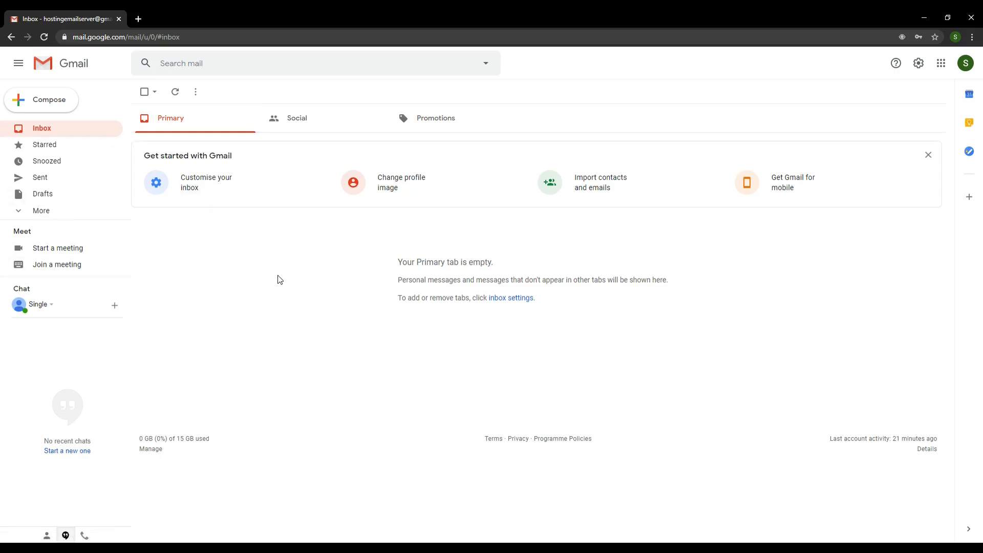
mouse_move(232, 295)
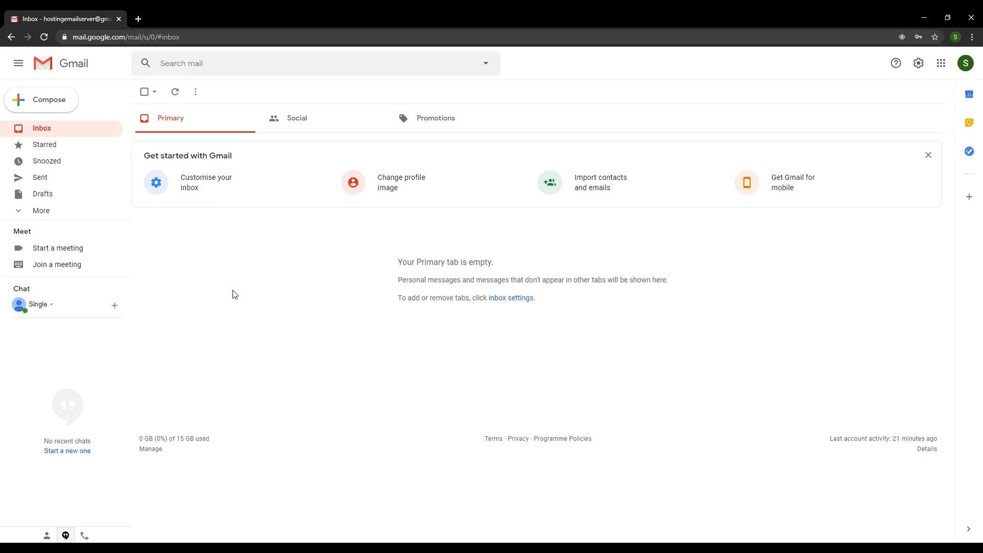
mouse_move(234, 290)
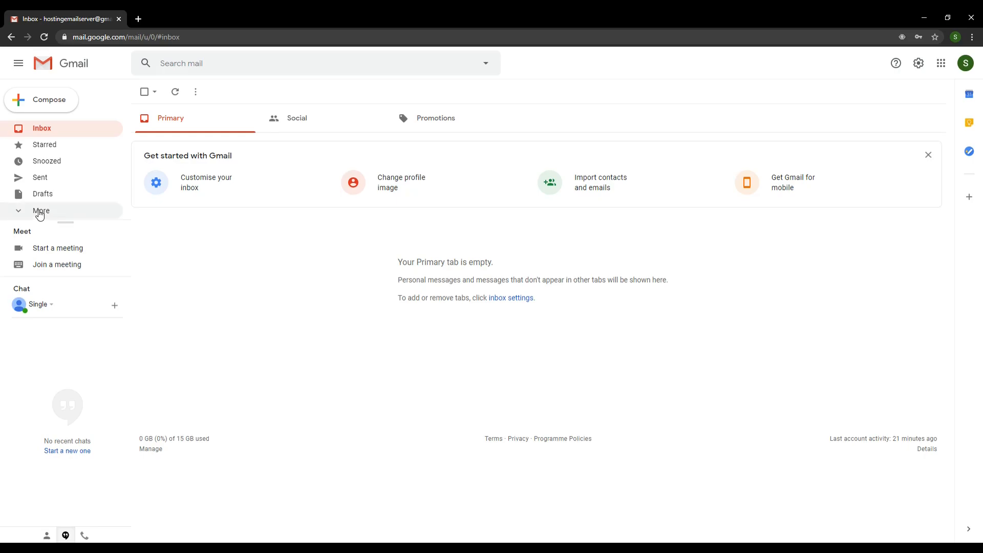
click(41, 210)
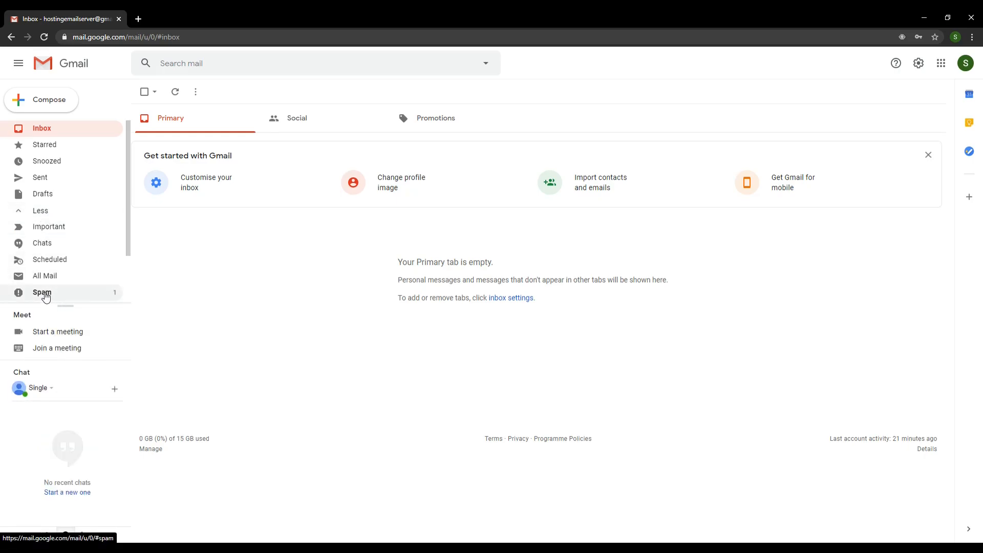
click(42, 291)
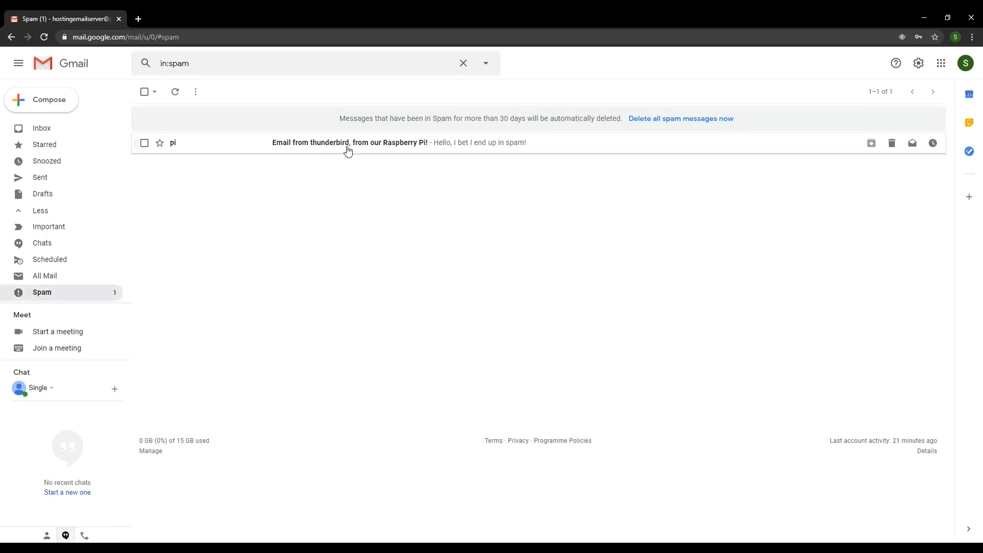
mouse_move(463, 178)
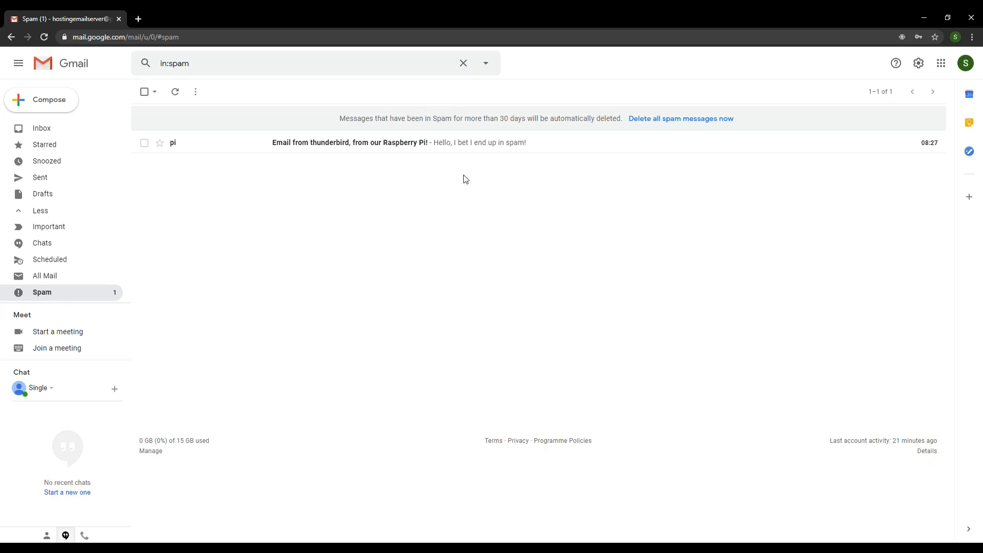
Open the 'Email from thunderbird' message in Spam and glance through its More (⋮) actions
click(350, 142)
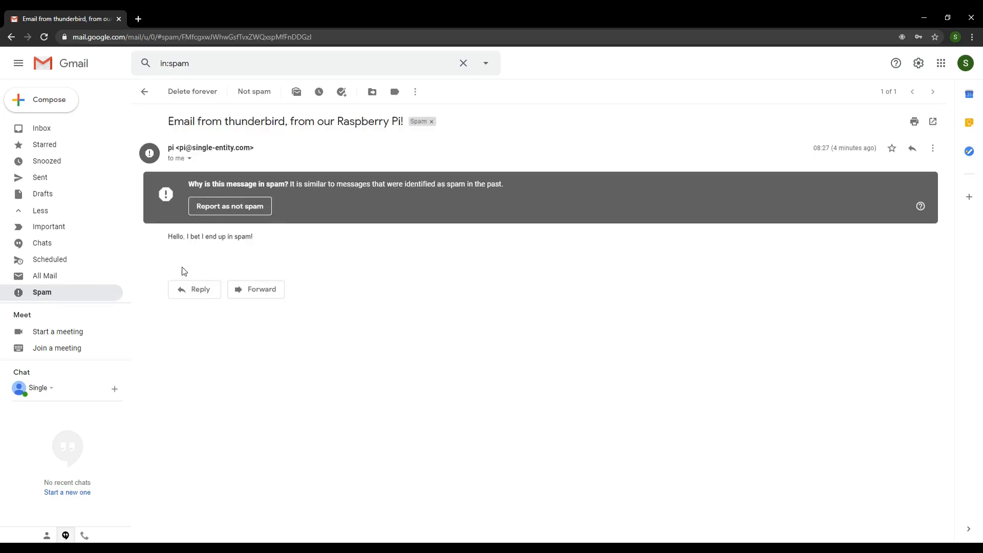
mouse_move(287, 205)
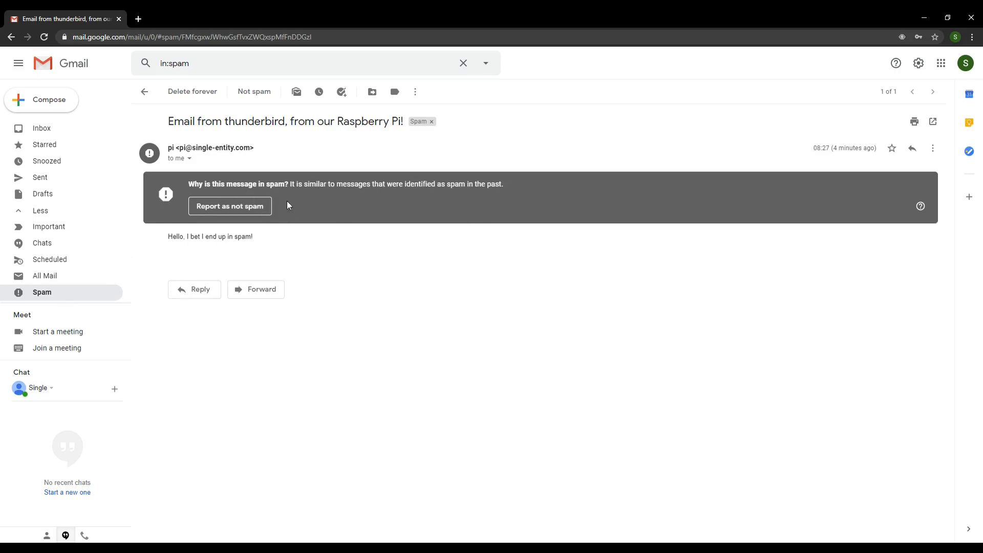
mouse_move(924, 178)
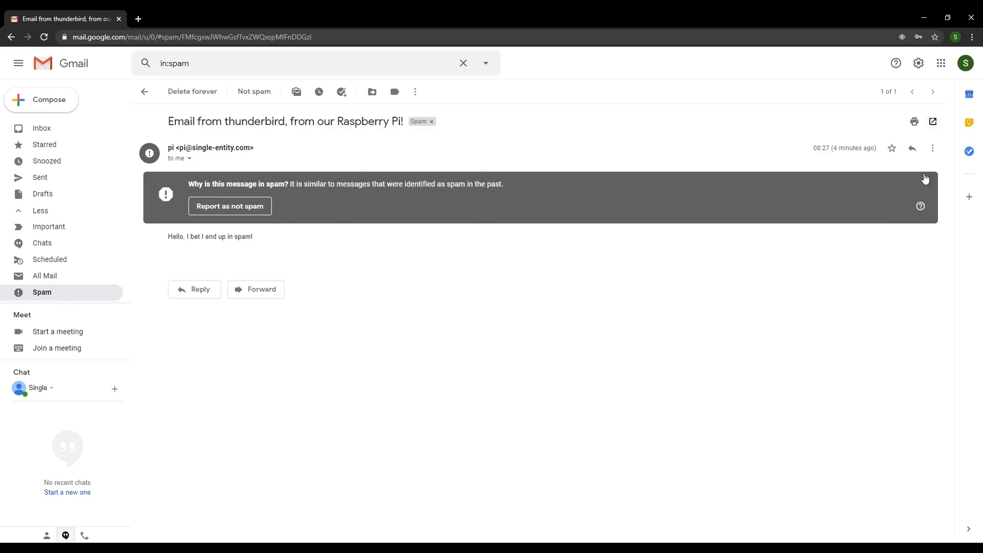
mouse_move(518, 213)
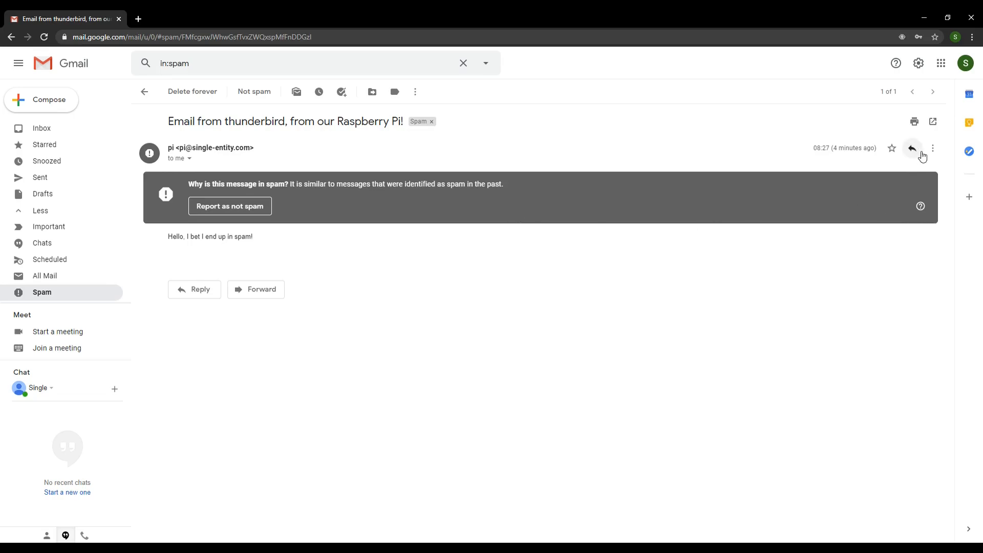
click(933, 148)
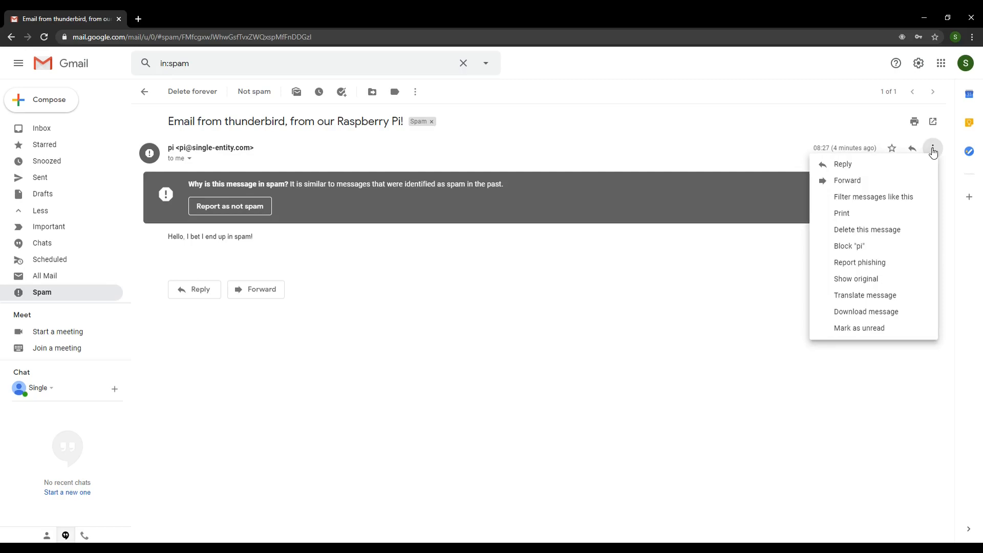
click(320, 246)
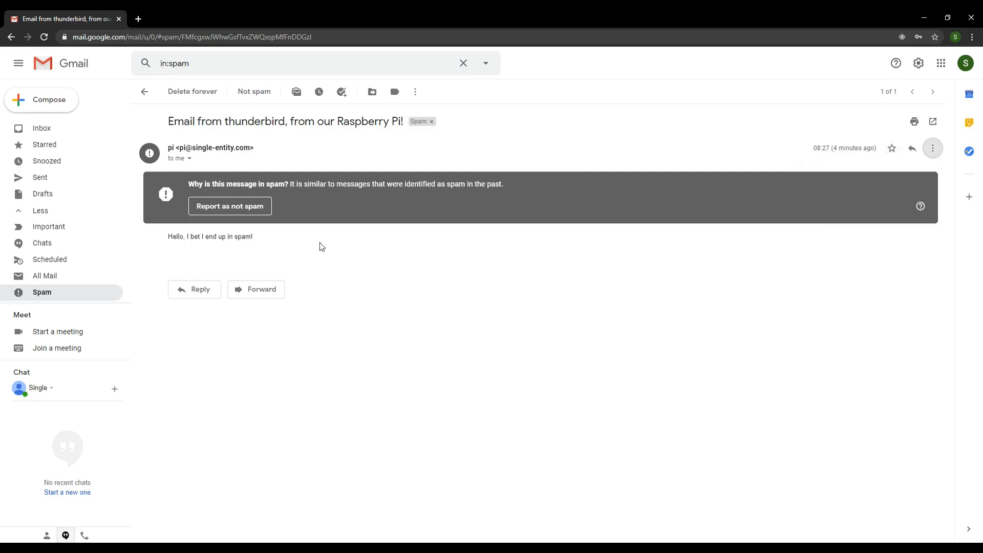
mouse_move(313, 245)
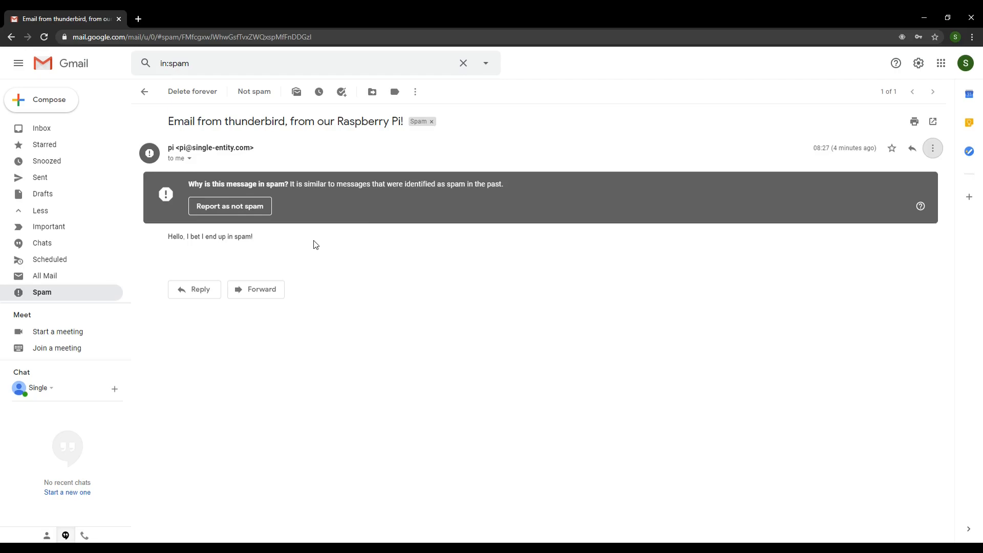
mouse_move(313, 252)
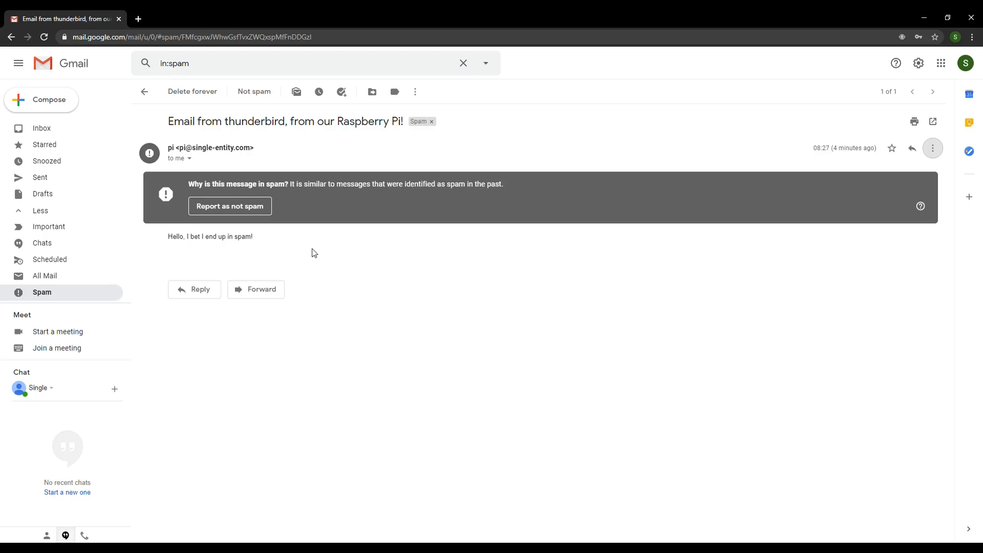
click(932, 147)
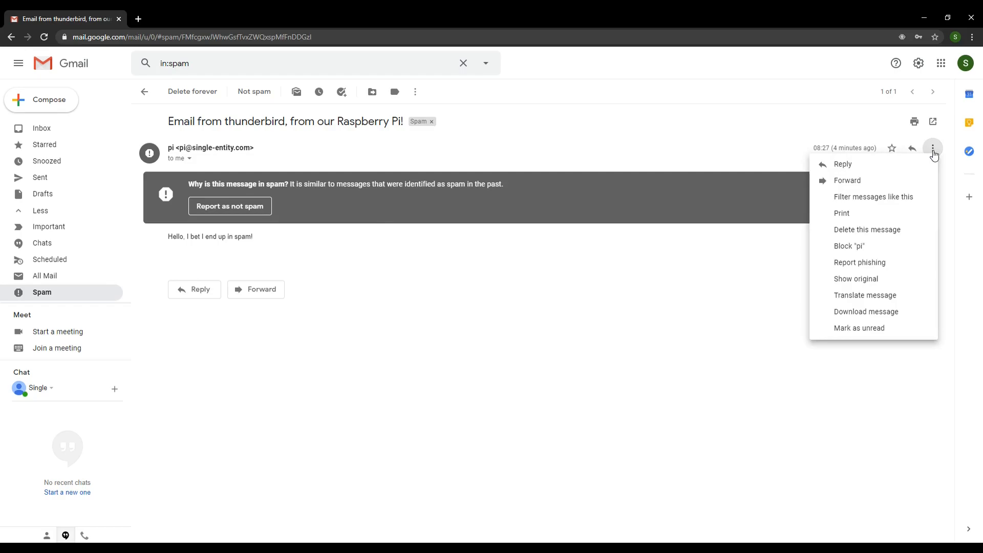
click(932, 147)
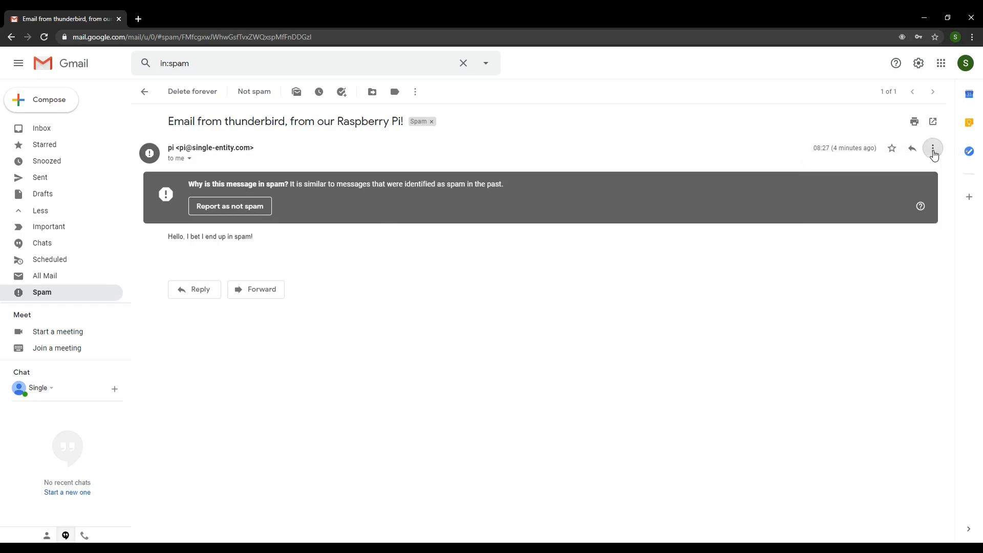
mouse_move(413, 250)
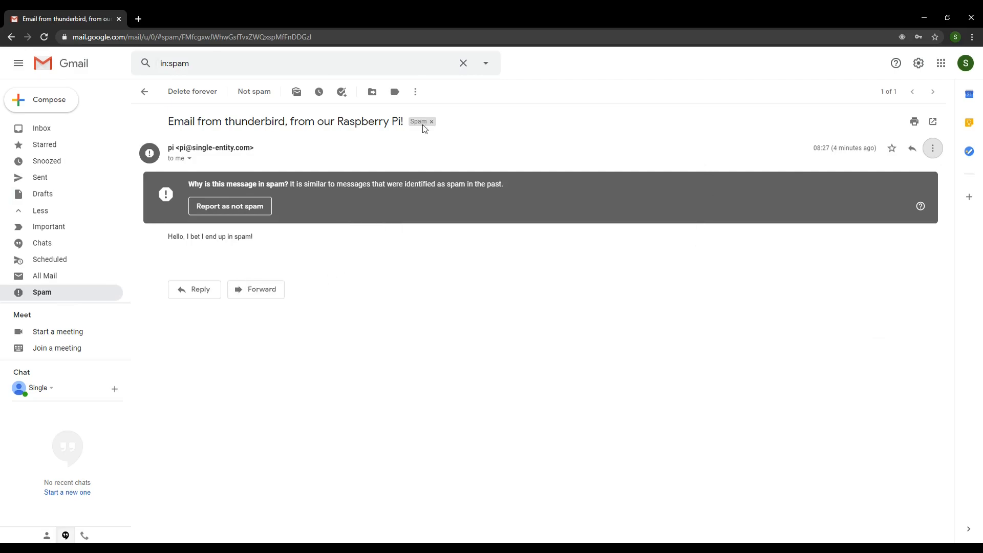
mouse_move(85, 285)
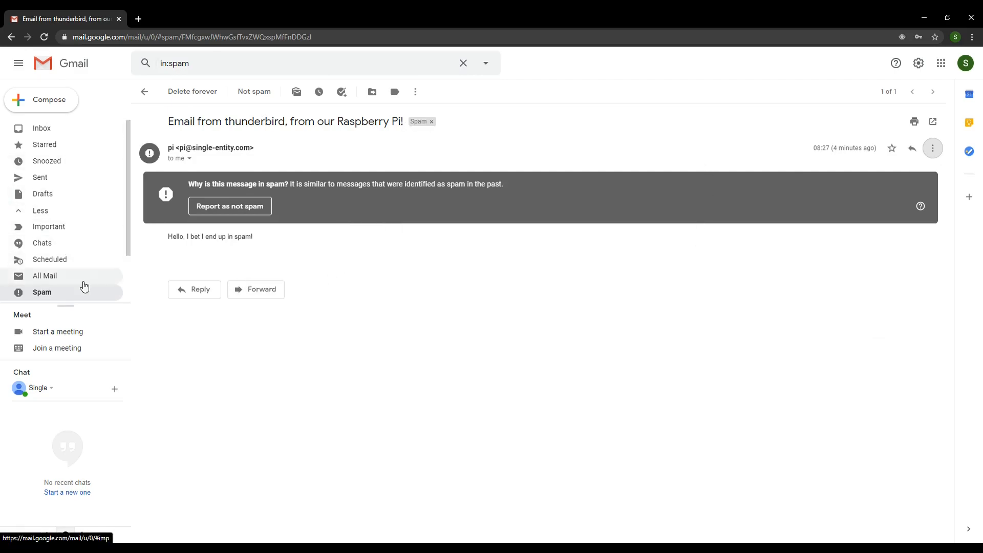
mouse_move(931, 148)
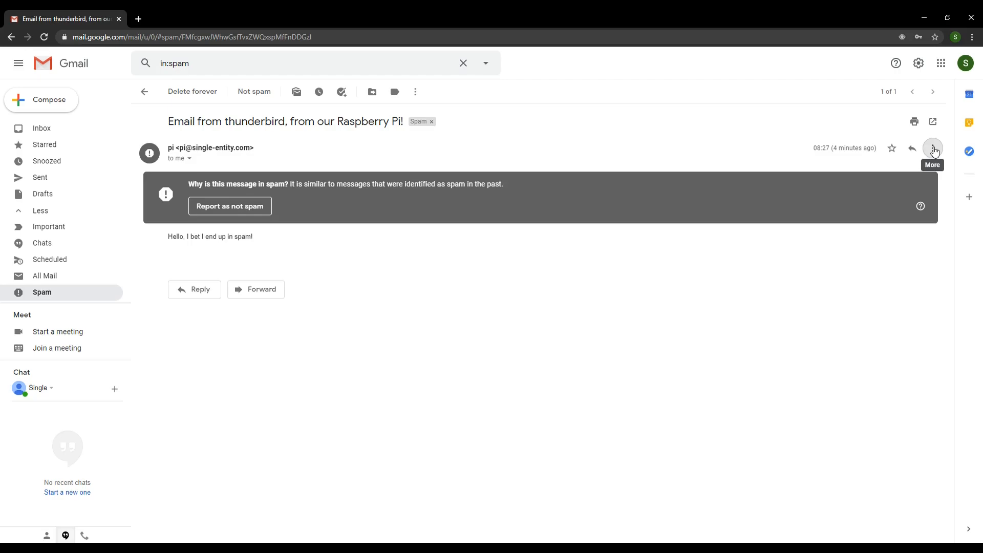
Show the original message with full headers via More > Show original
click(933, 148)
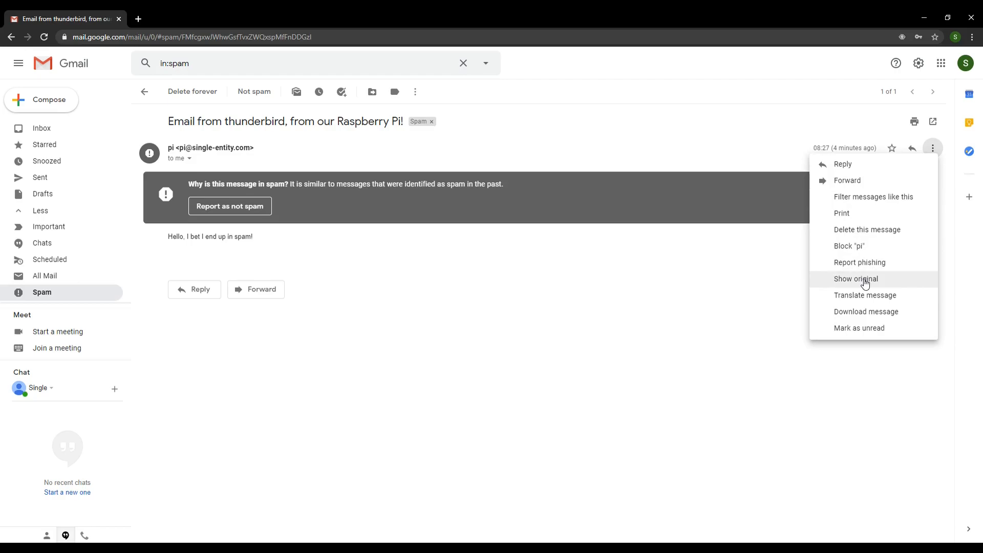
click(855, 278)
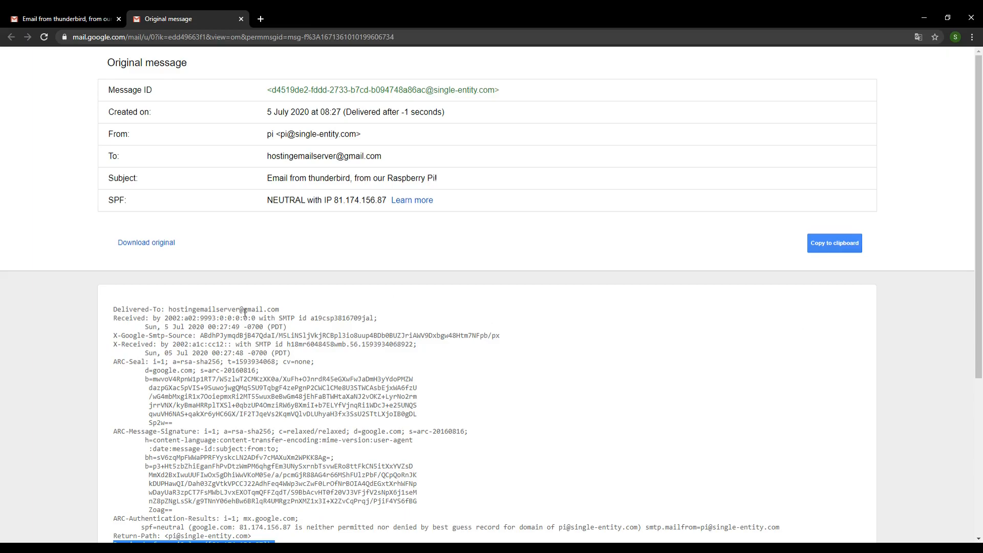
mouse_move(314, 201)
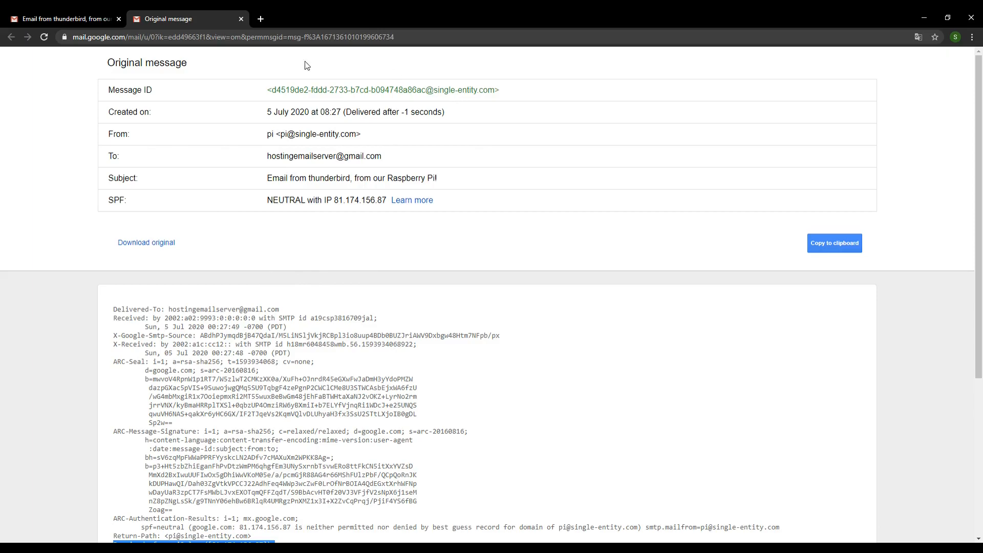
mouse_move(345, 377)
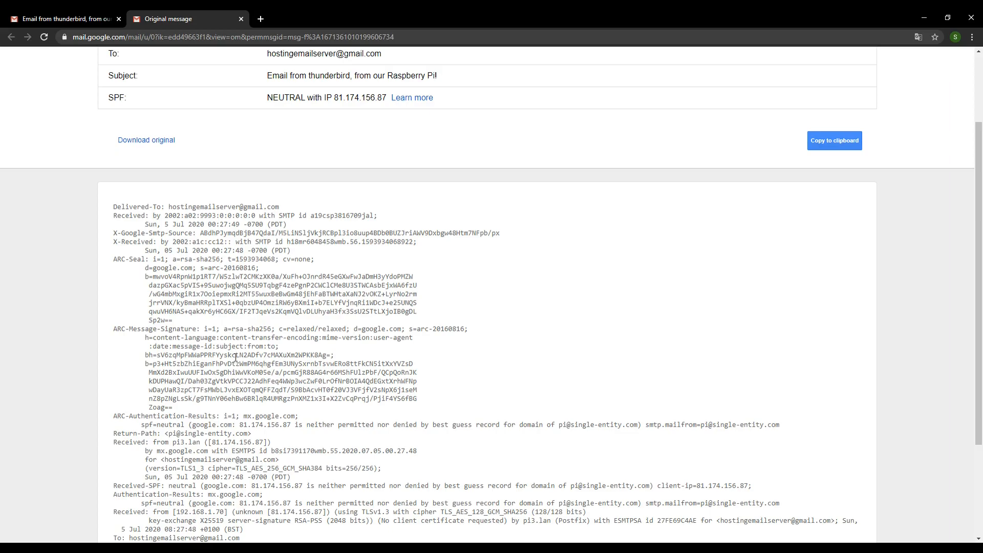
scroll(down, 3)
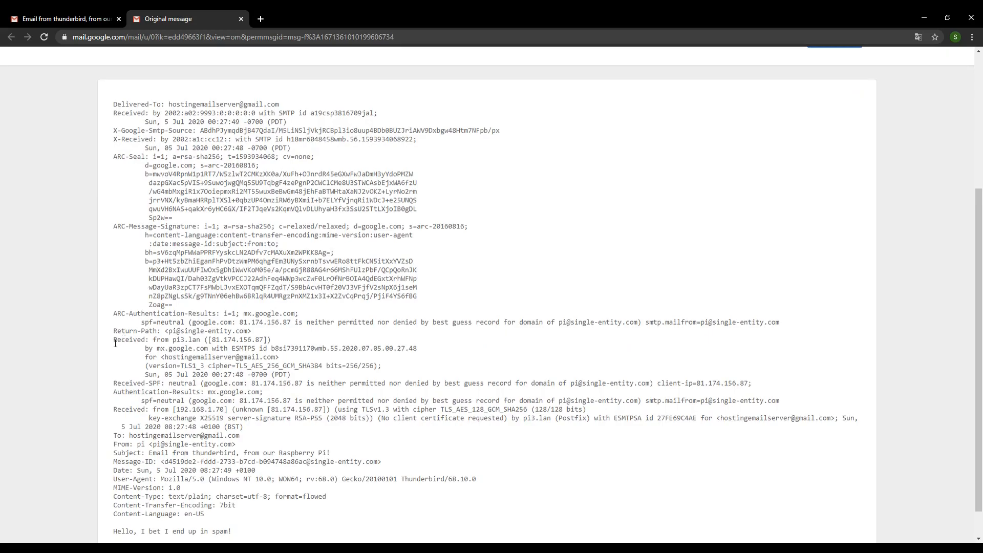
double_click(188, 339)
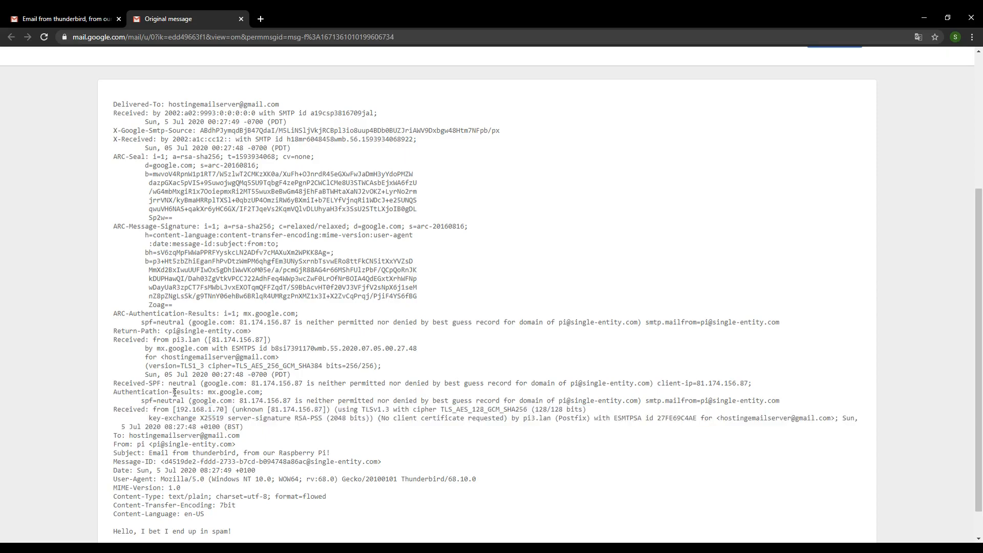
Highlight the 'Received: from pi3.lan' block showing version=TLS1_3, then leave the original-message tab
drag(113, 339, 289, 375)
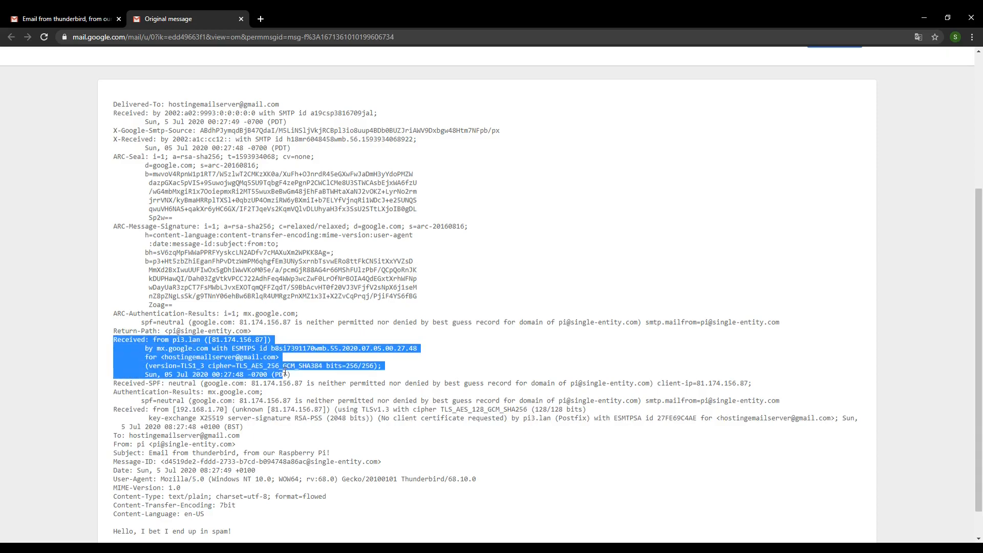
mouse_move(297, 381)
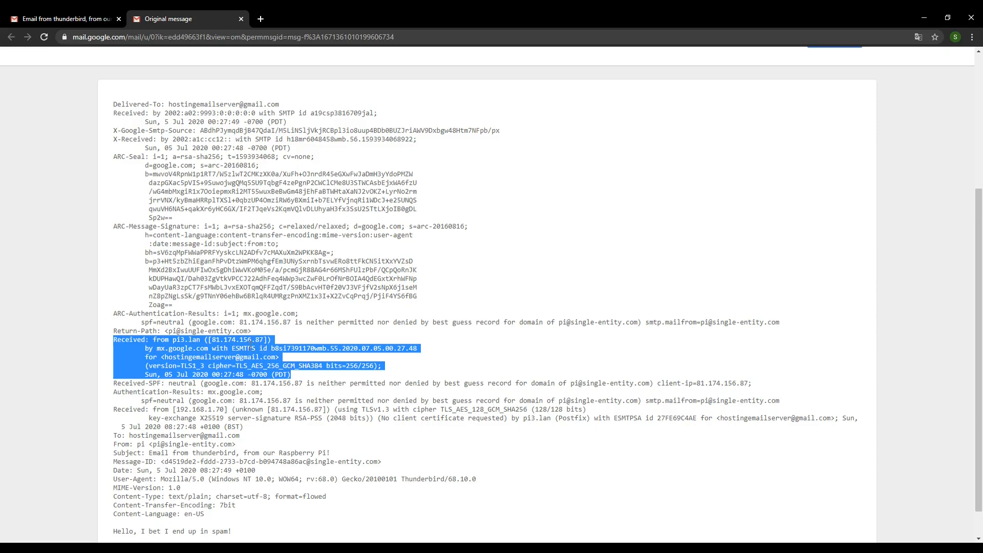
click(239, 331)
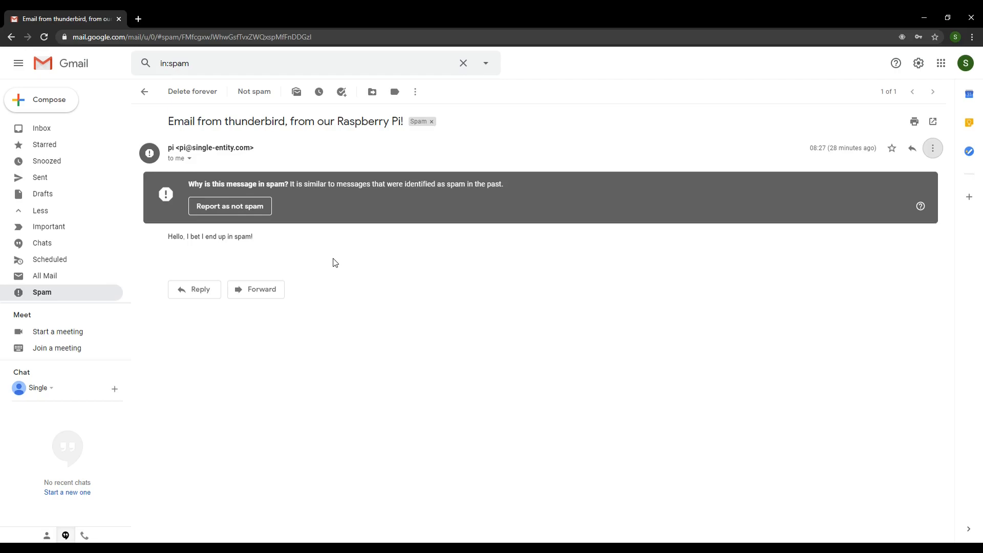
mouse_move(932, 147)
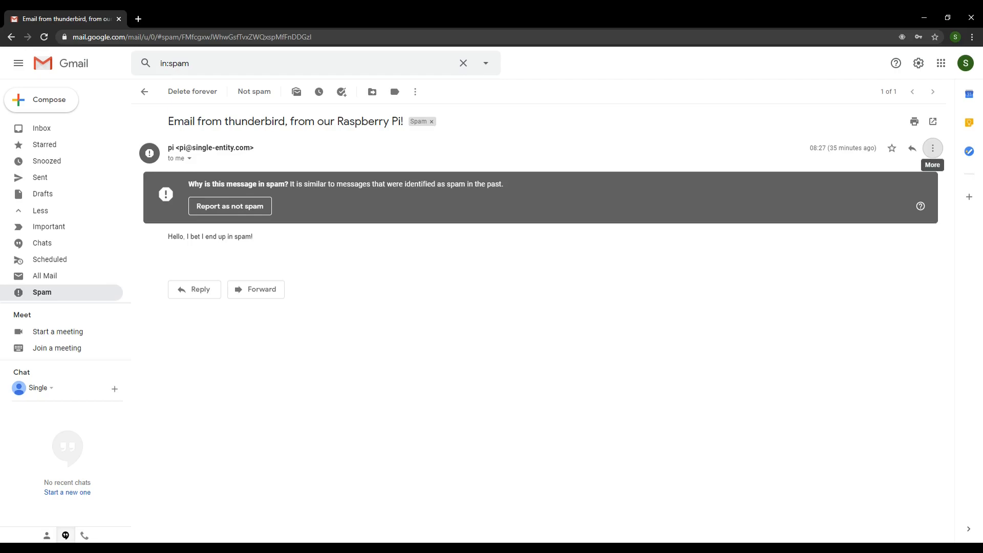